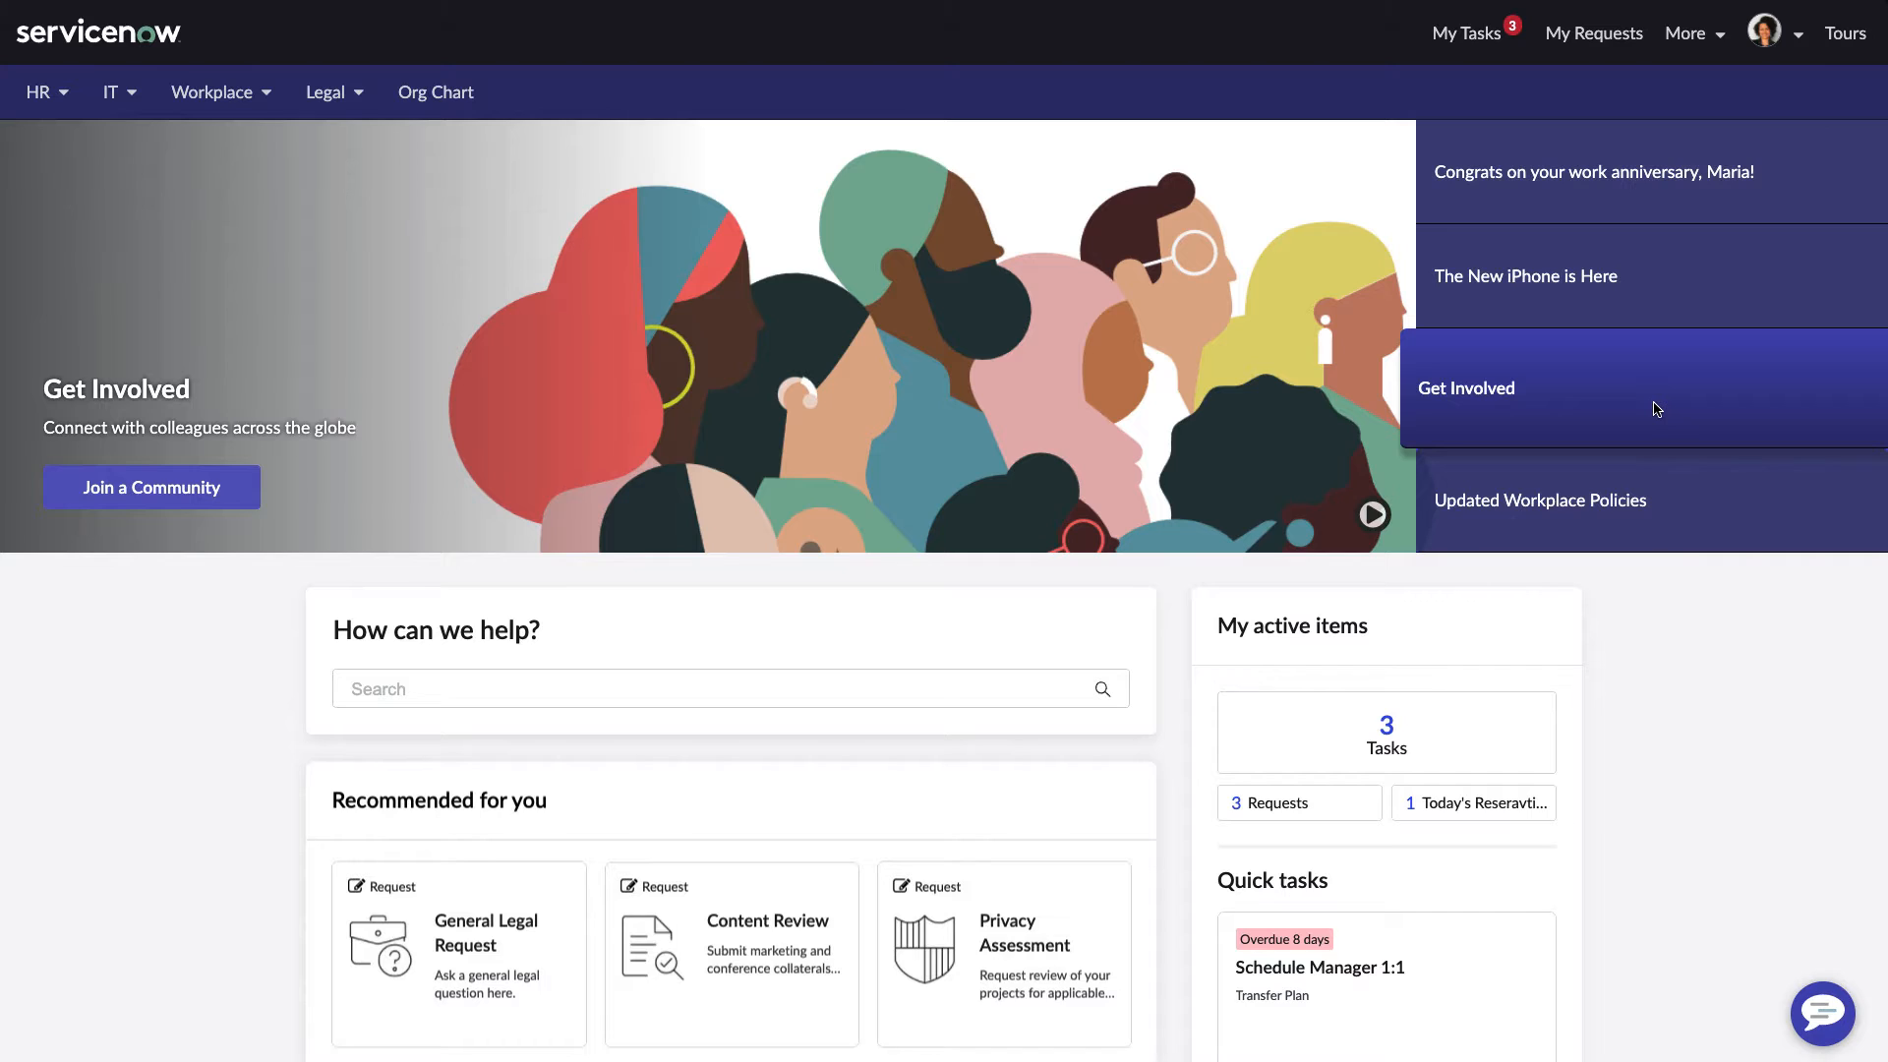
pyautogui.moveTo(1656, 500)
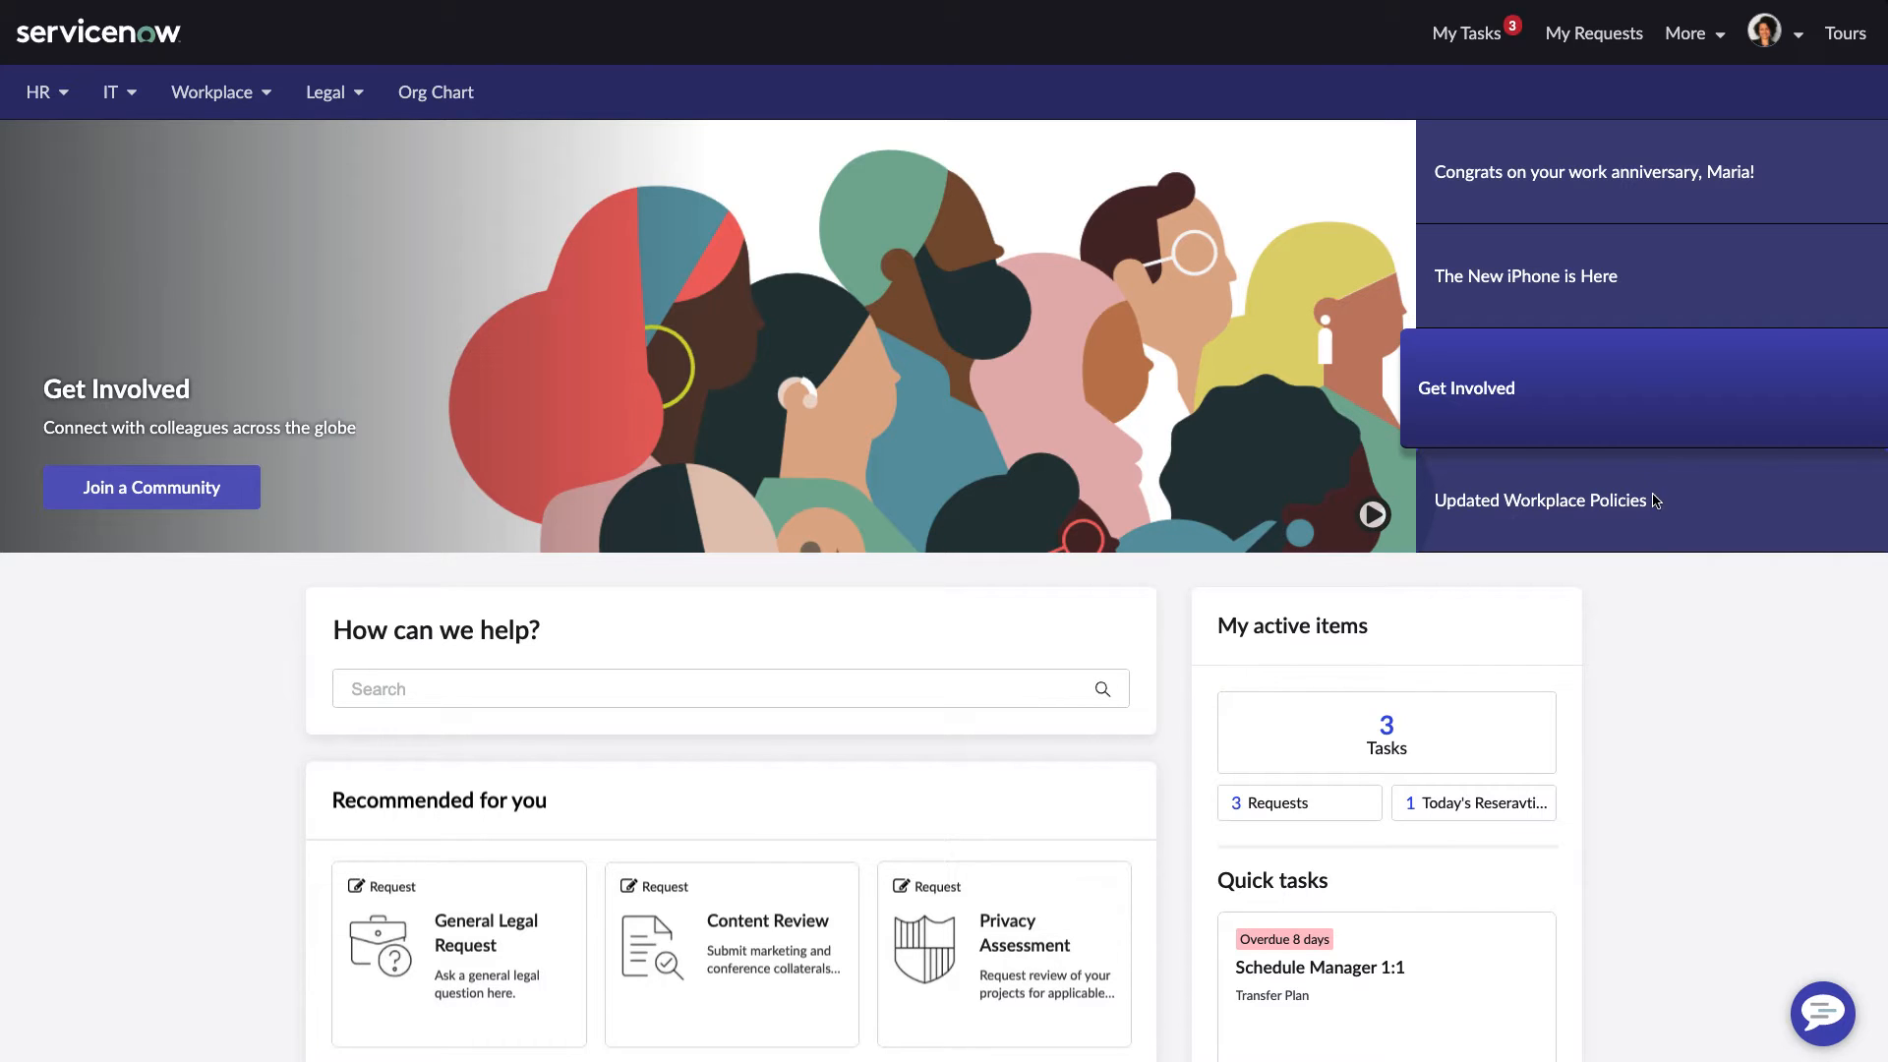
# Switch the homepage banner carousel to the Updated Workplace Policies announcement.
pyautogui.click(1541, 500)
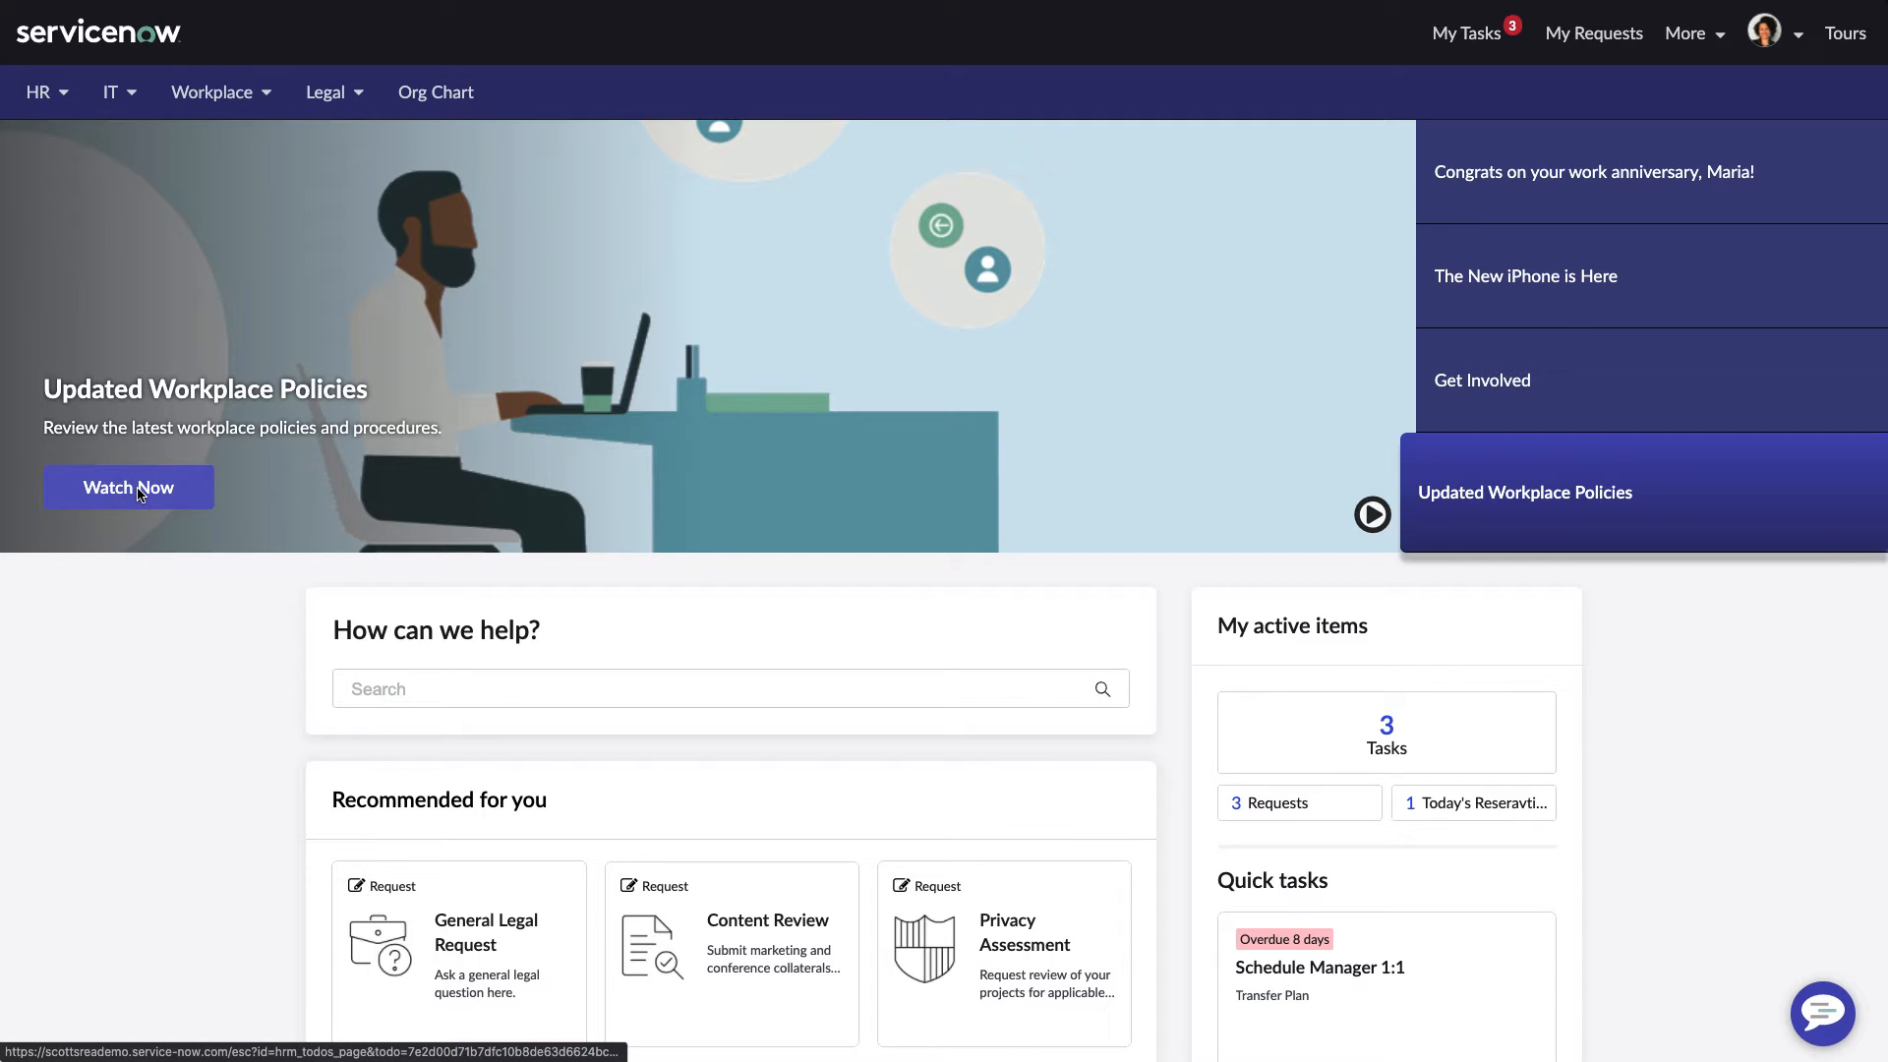
# Mark the Return to Work Policy Video to-do as finished watching, leaving 2 open tasks.
pyautogui.click(127, 488)
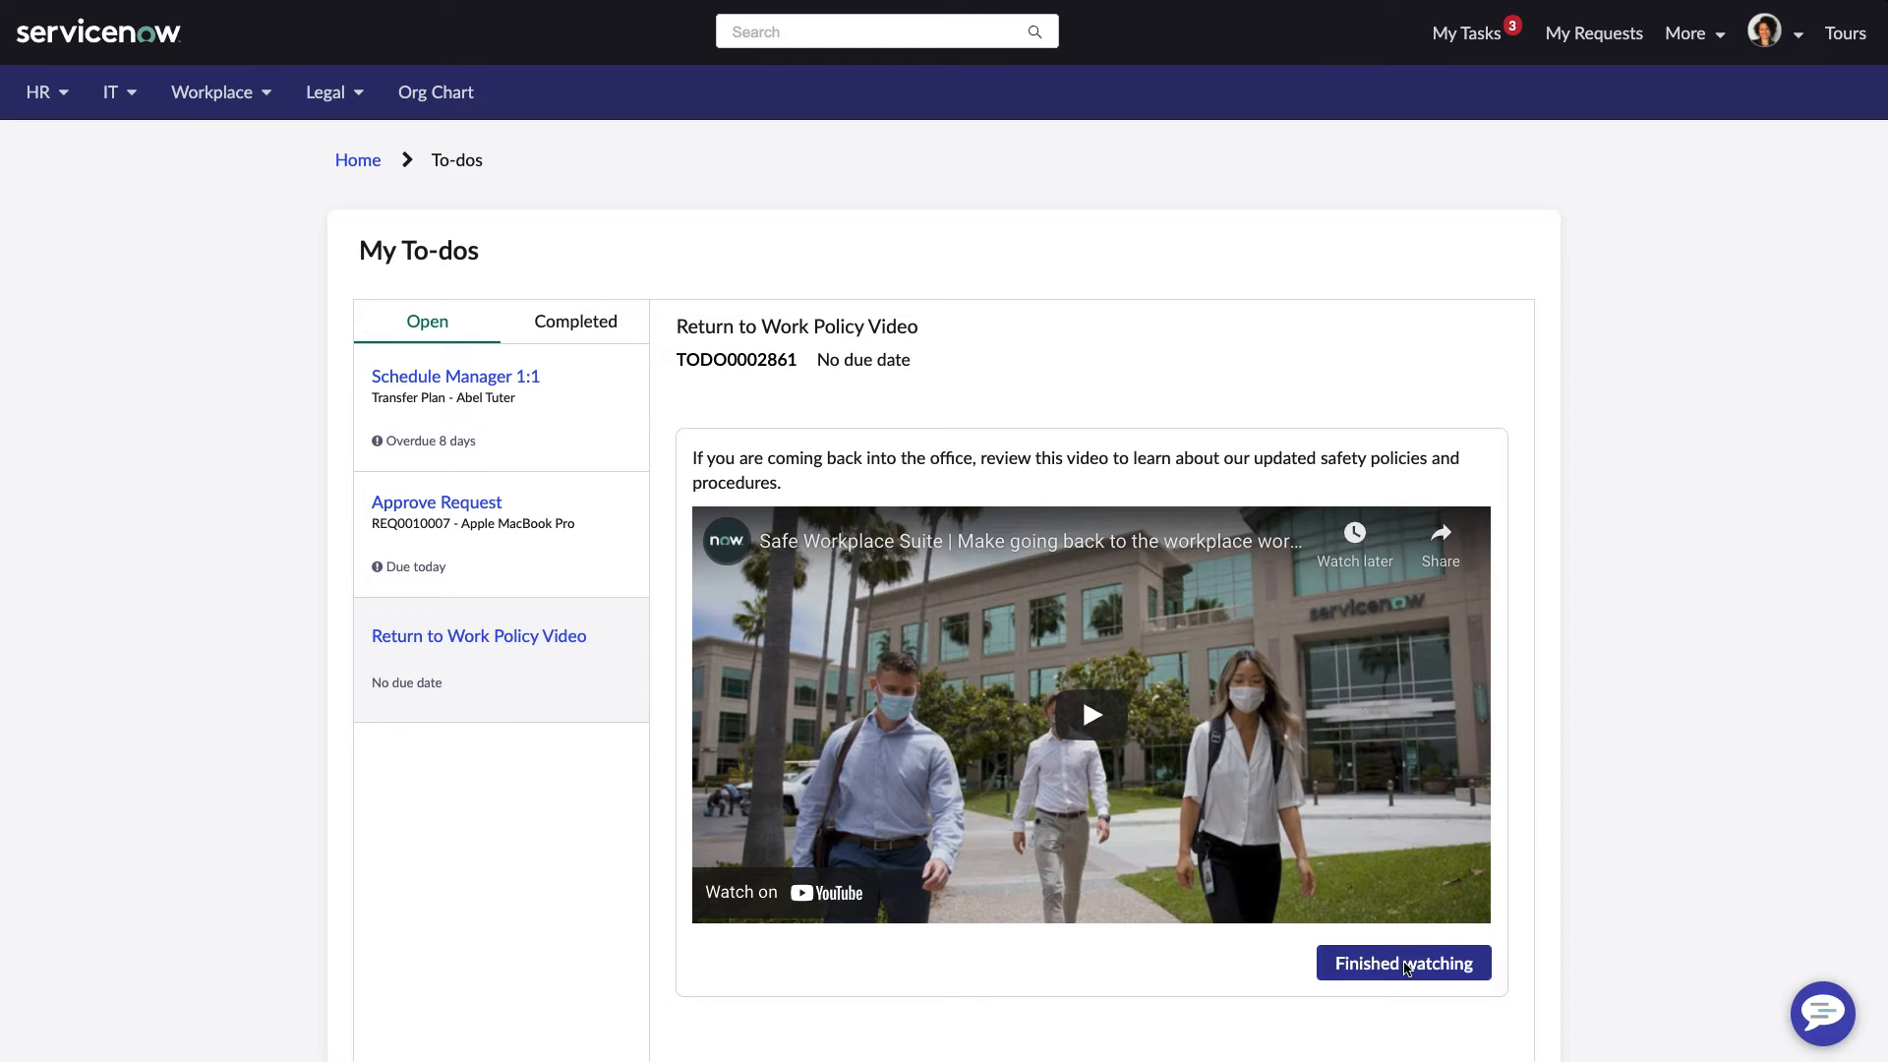
pyautogui.click(1402, 964)
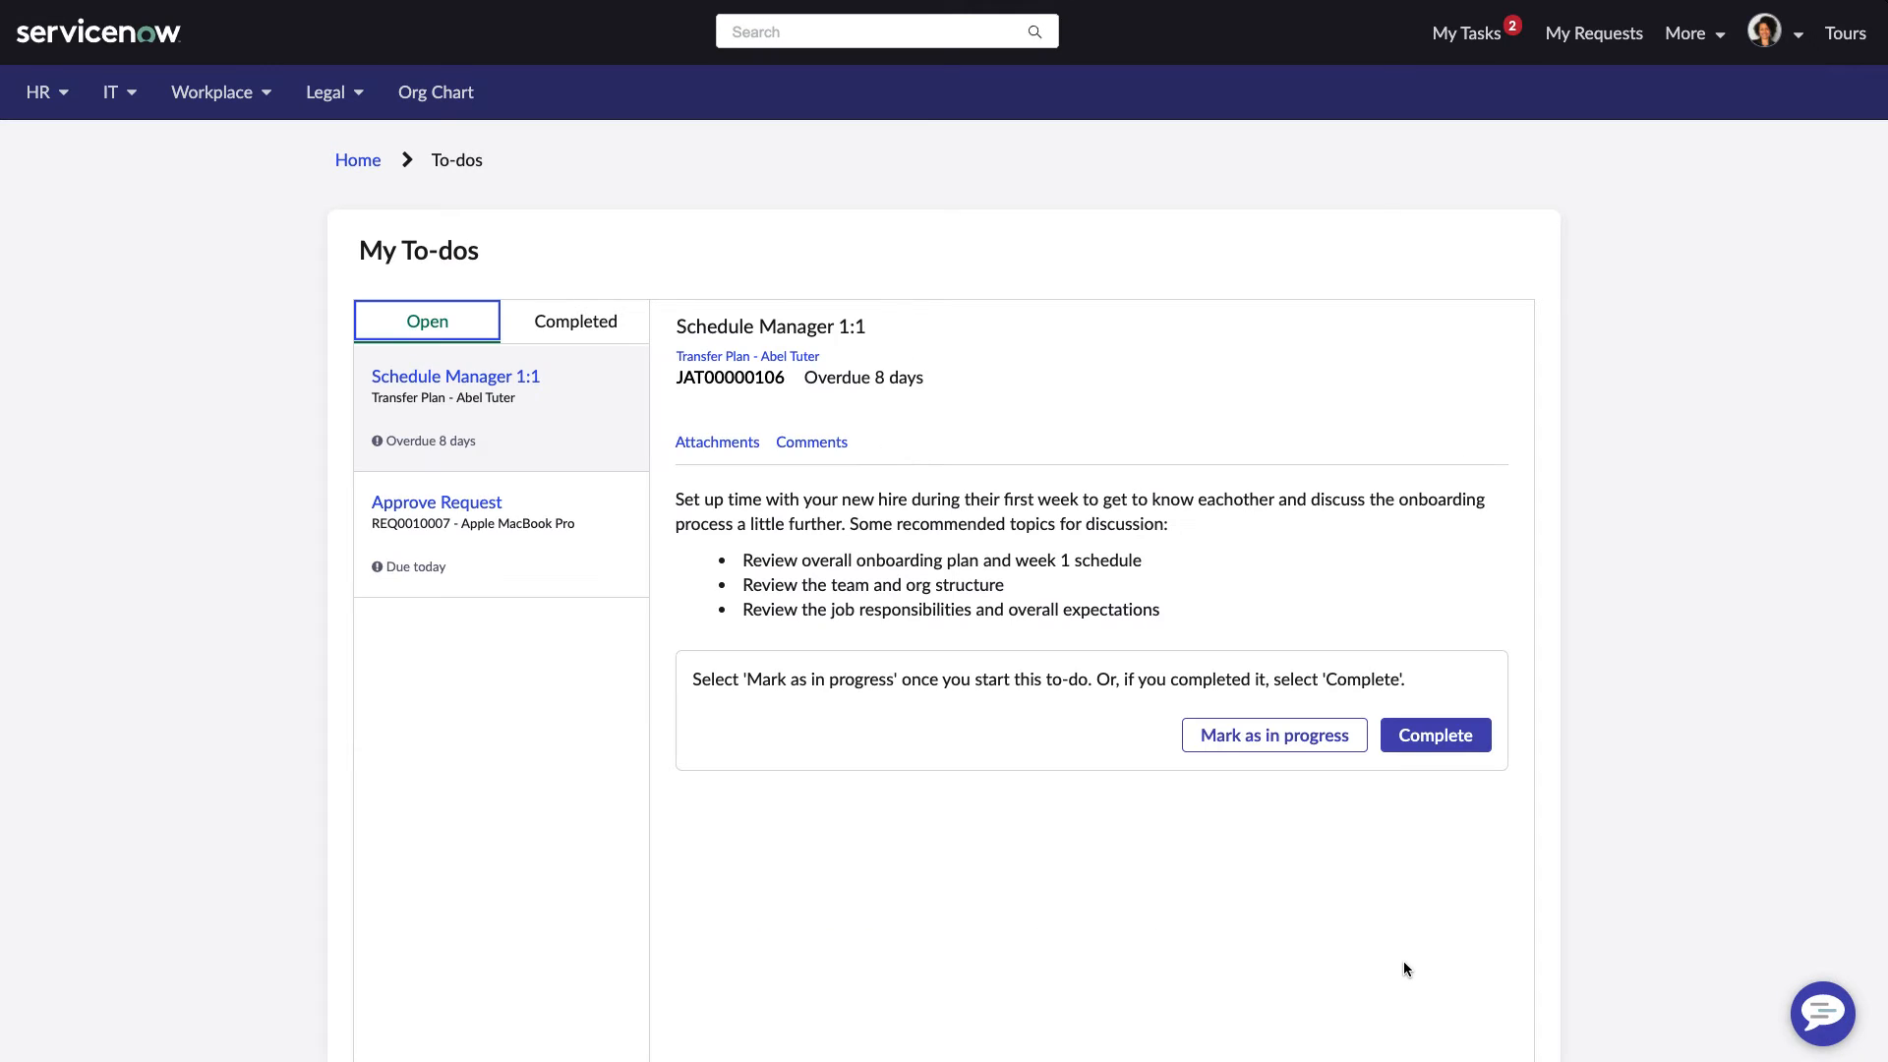
pyautogui.moveTo(939, 634)
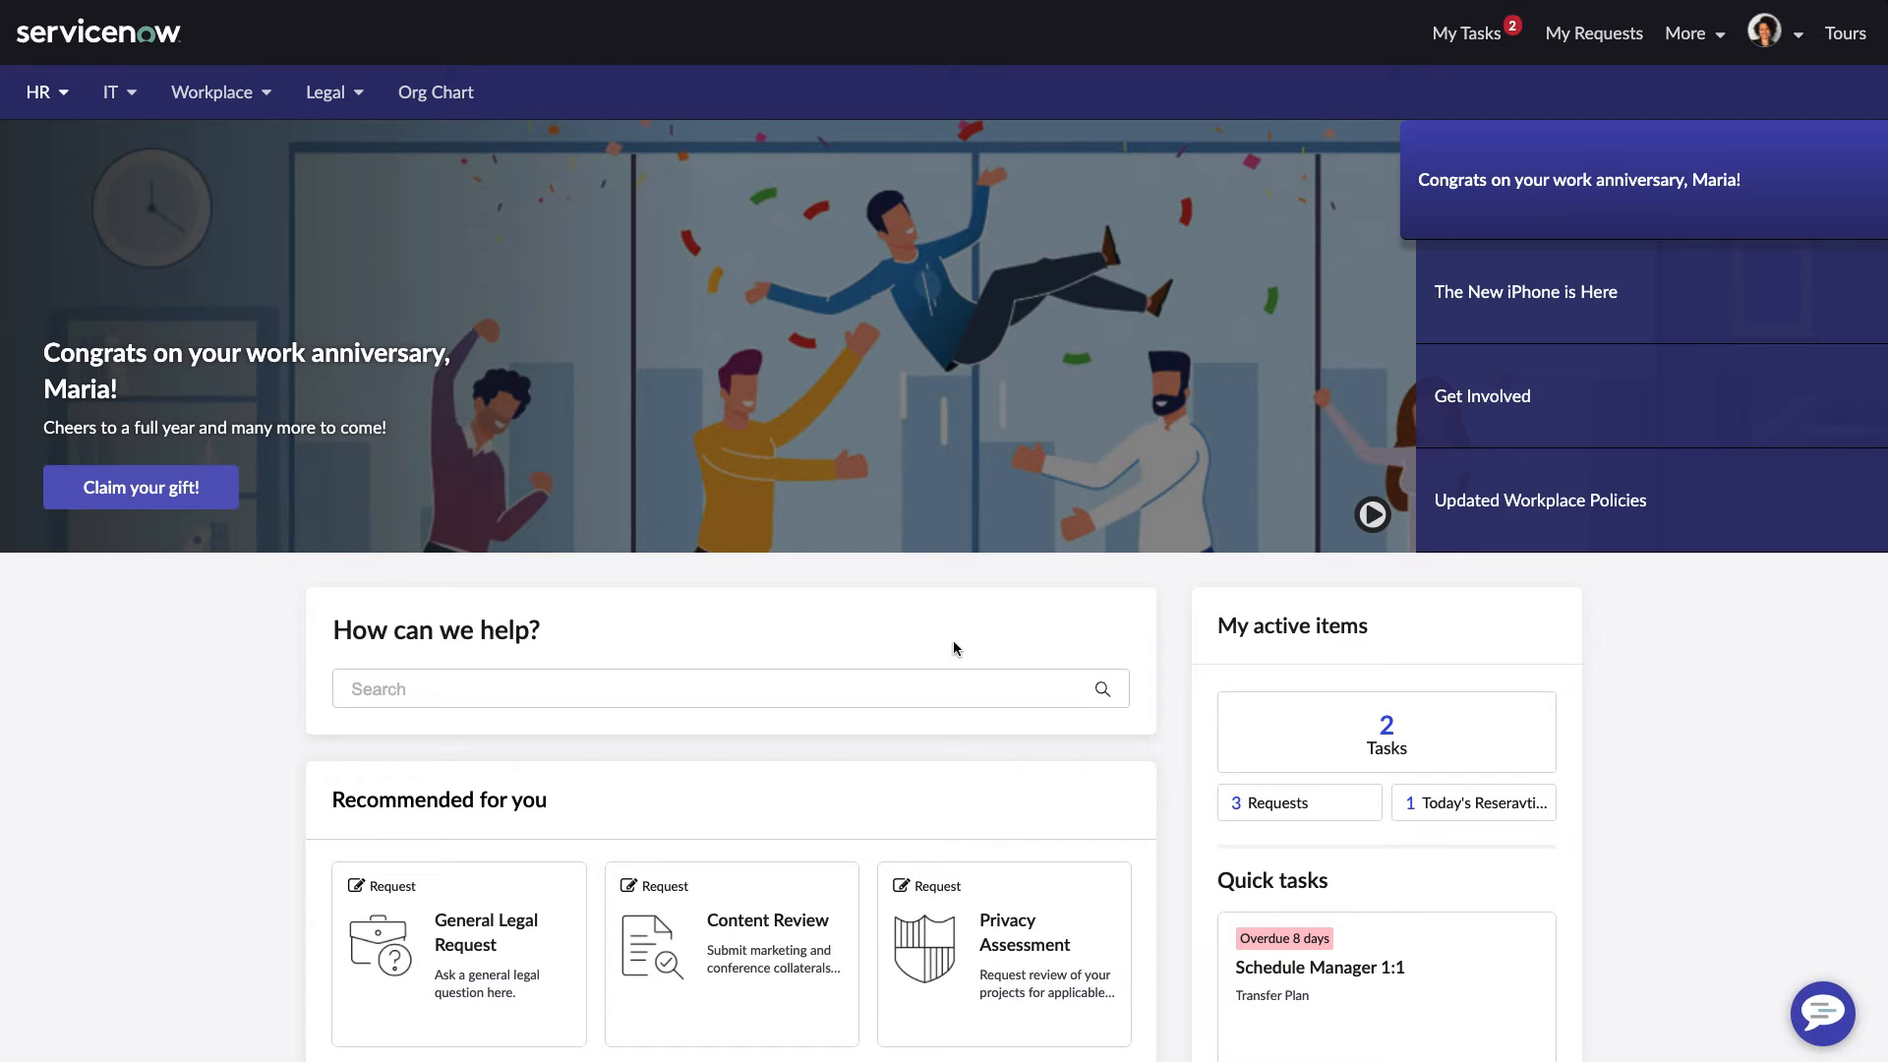
# Browse the HR, Workplace and Legal nav menus, then land on the Browse HR catalogue page.
pyautogui.click(40, 91)
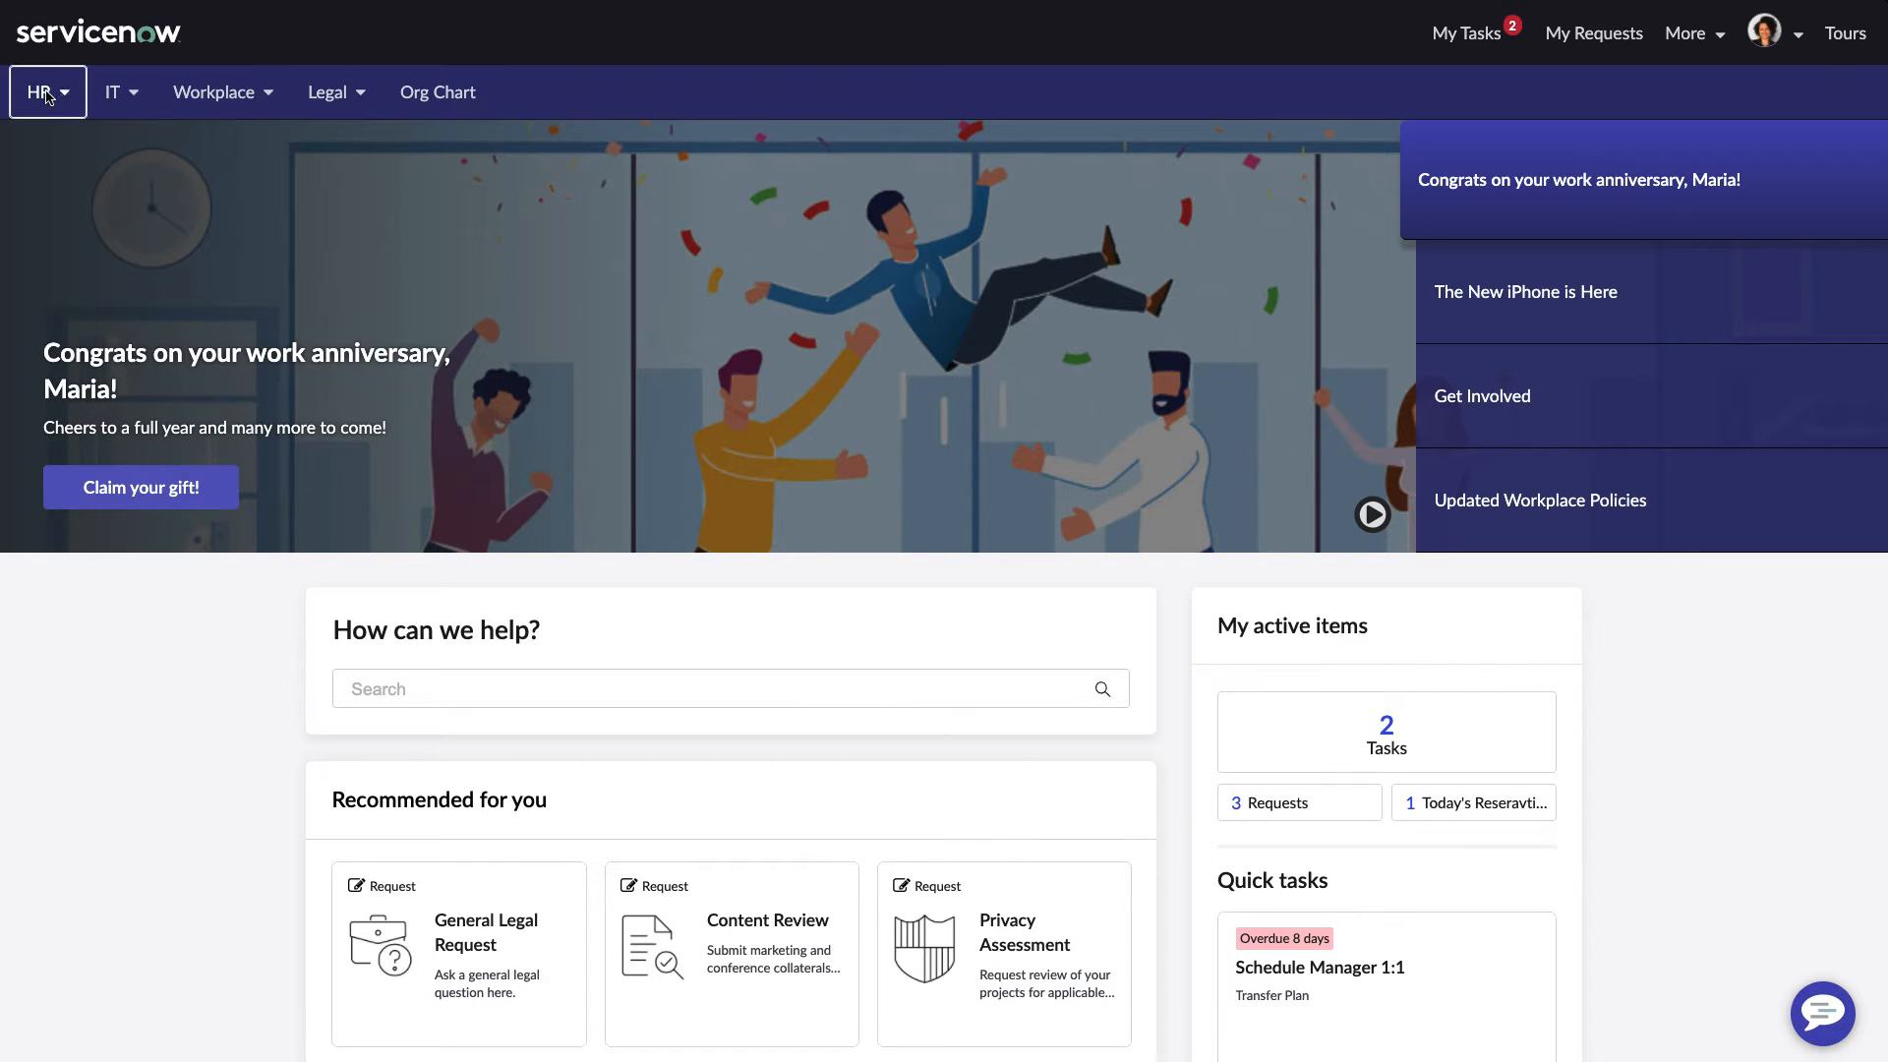
pyautogui.click(41, 91)
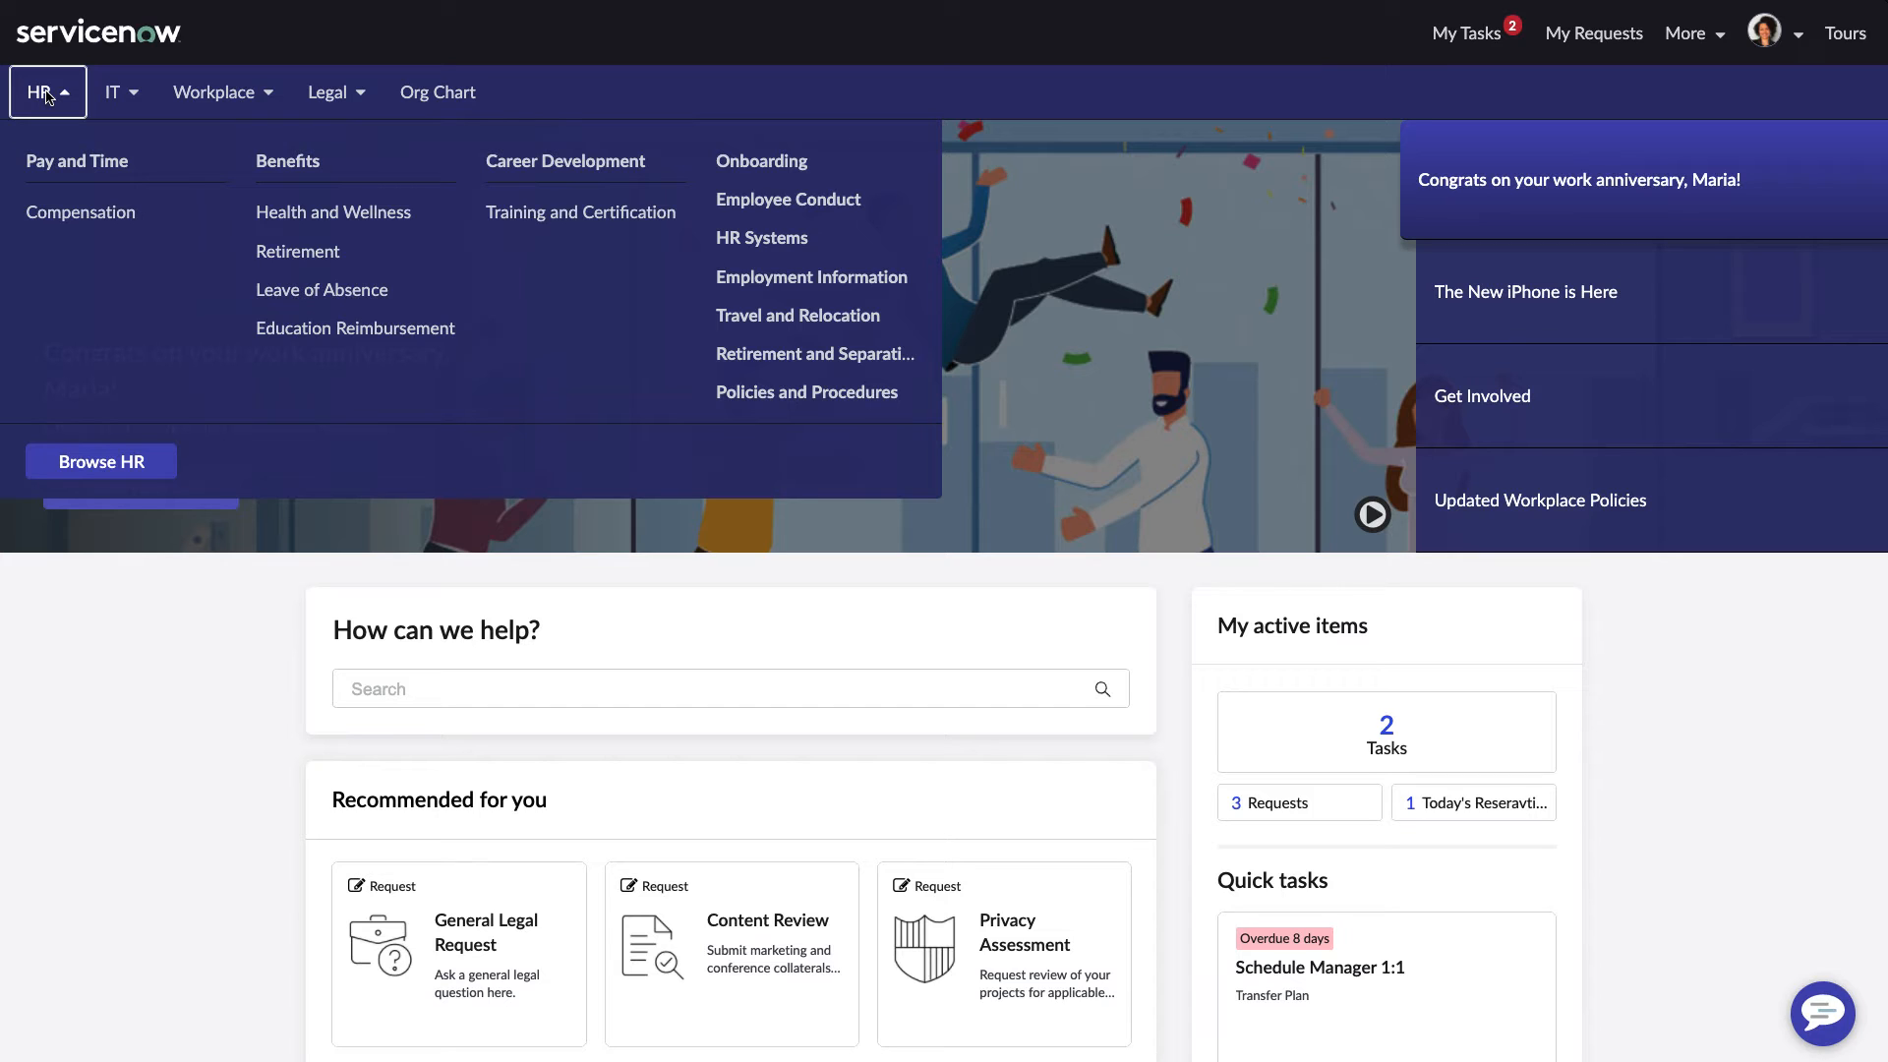
pyautogui.moveTo(114, 91)
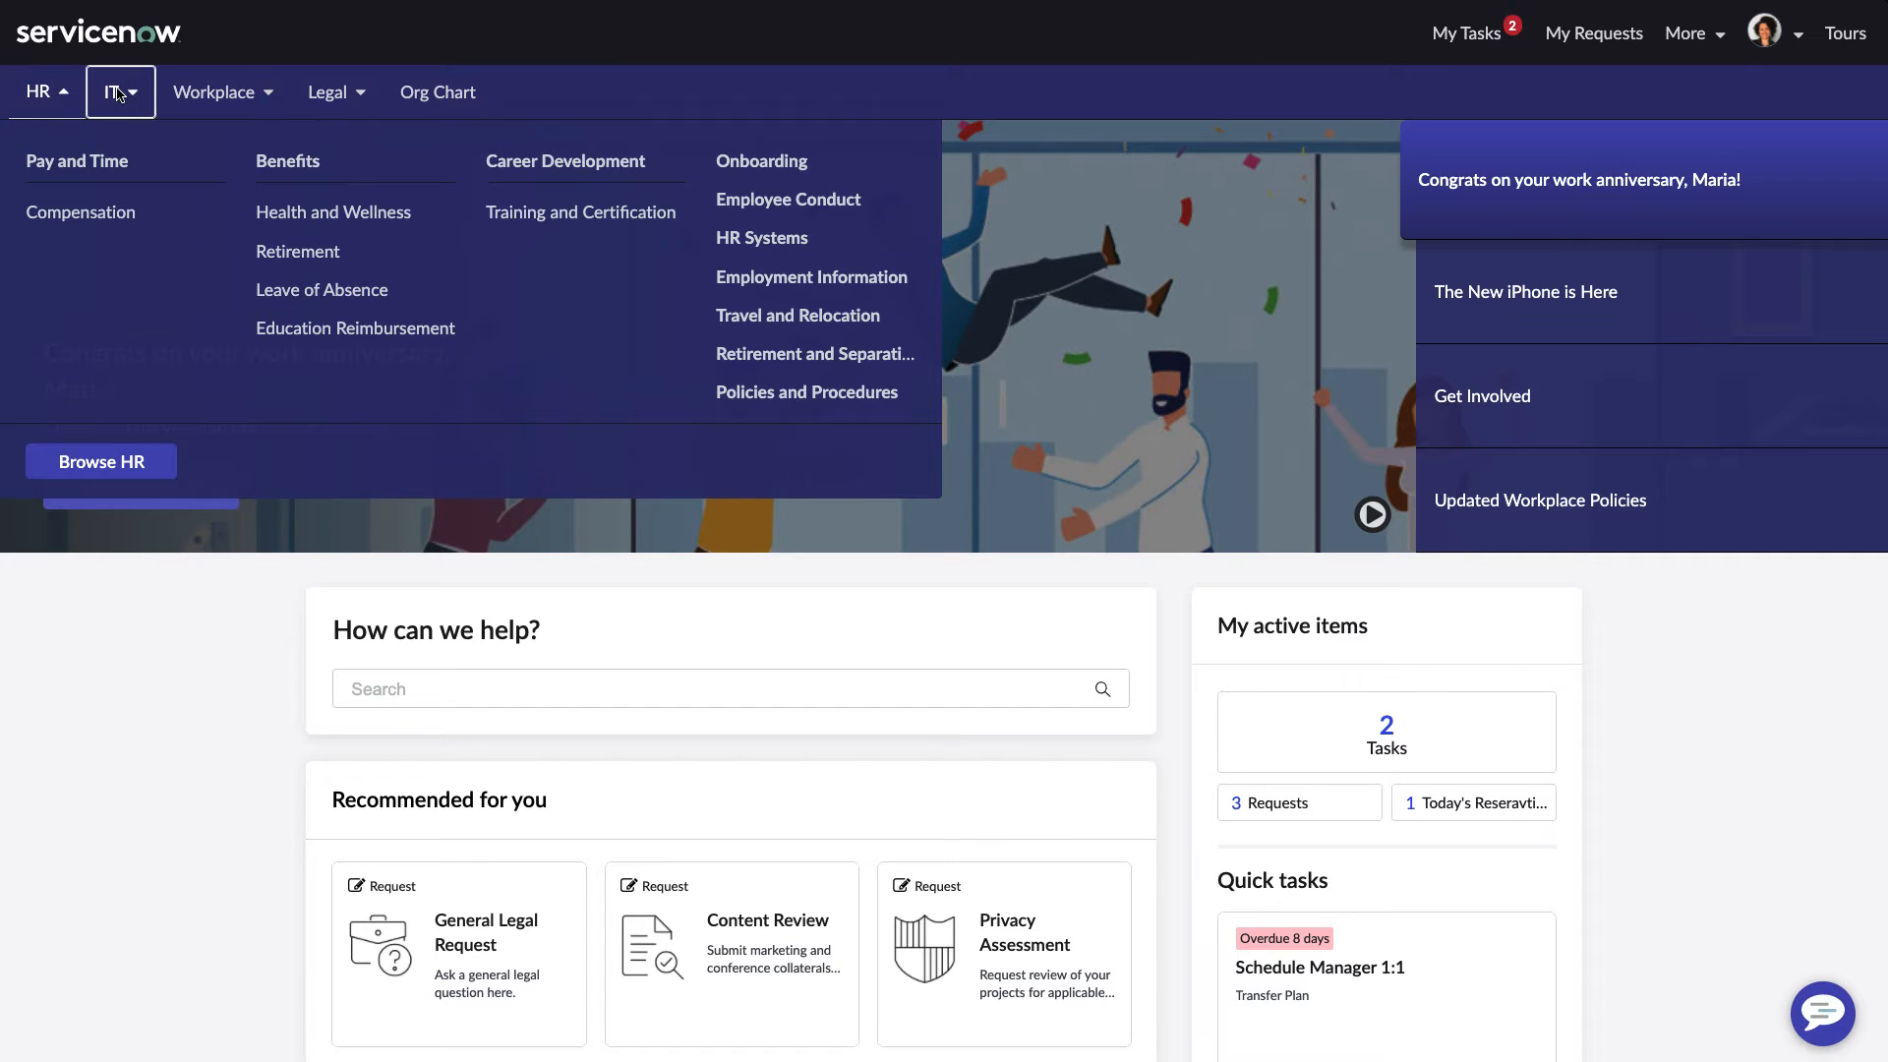
pyautogui.click(214, 91)
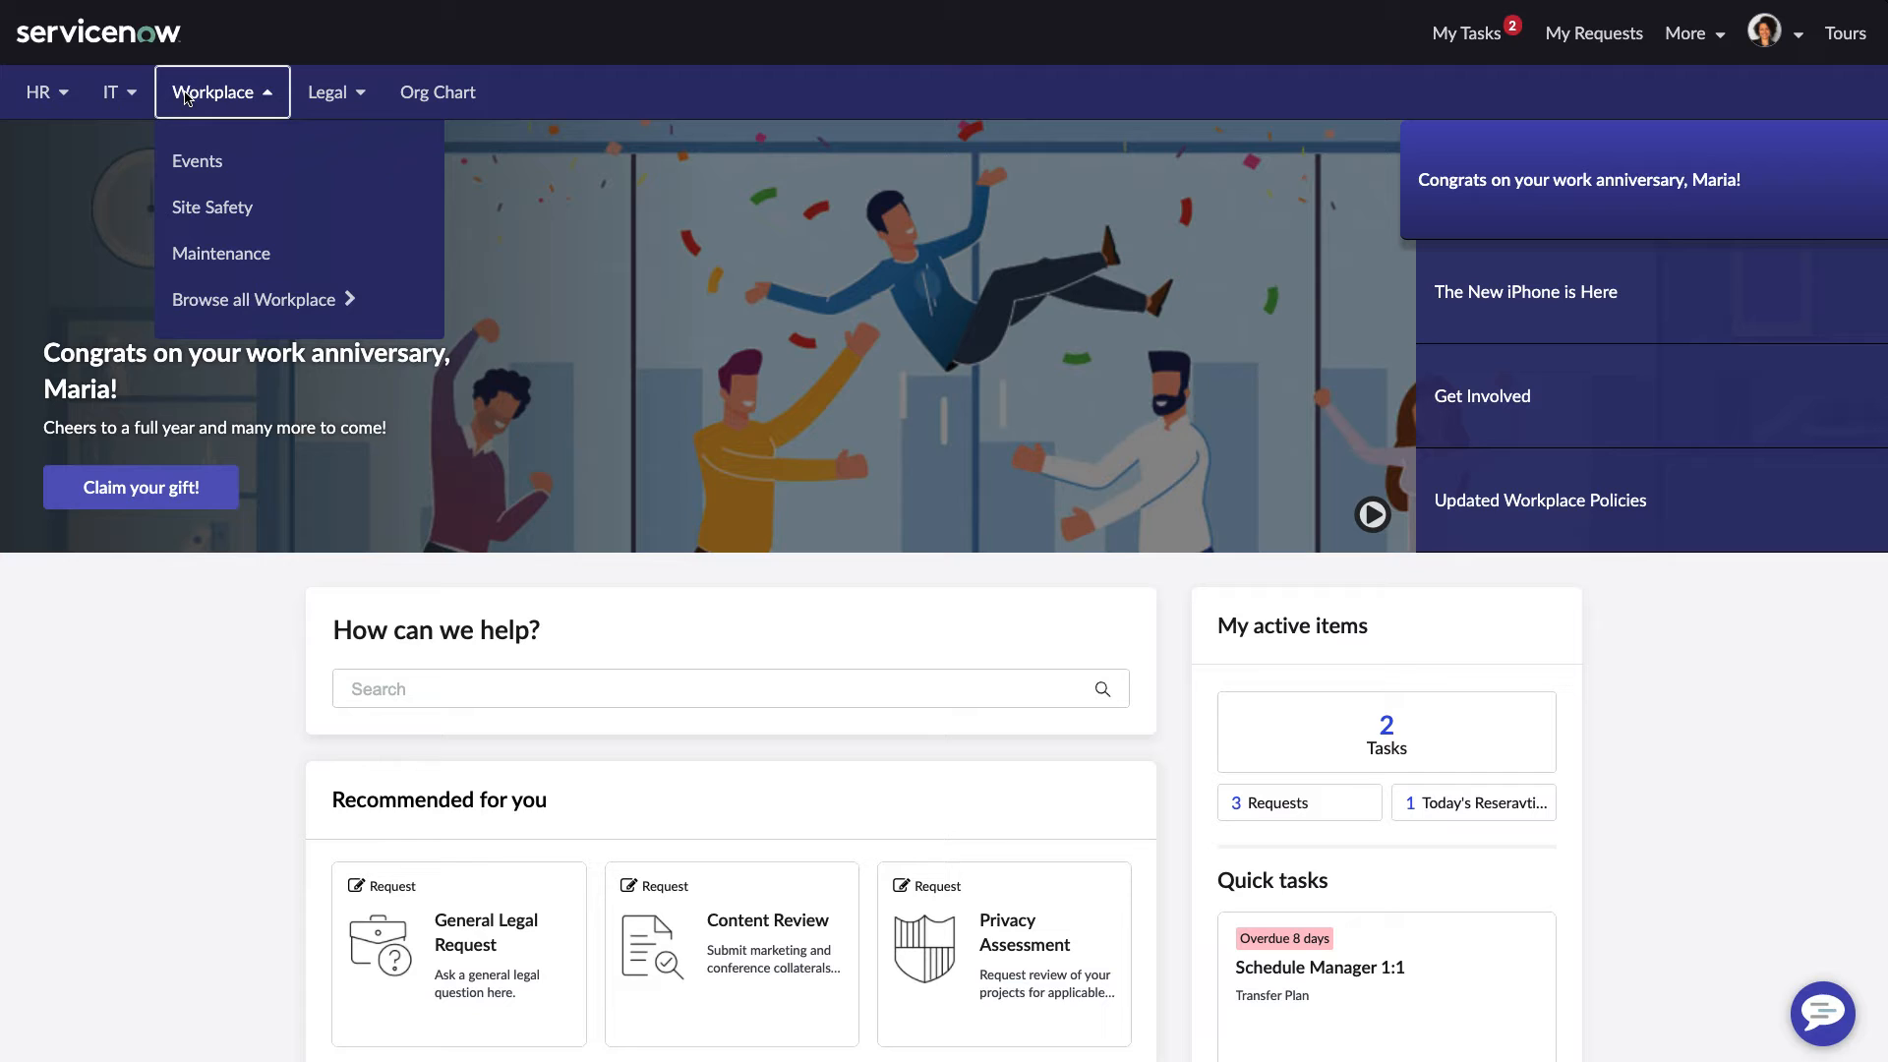
pyautogui.click(327, 92)
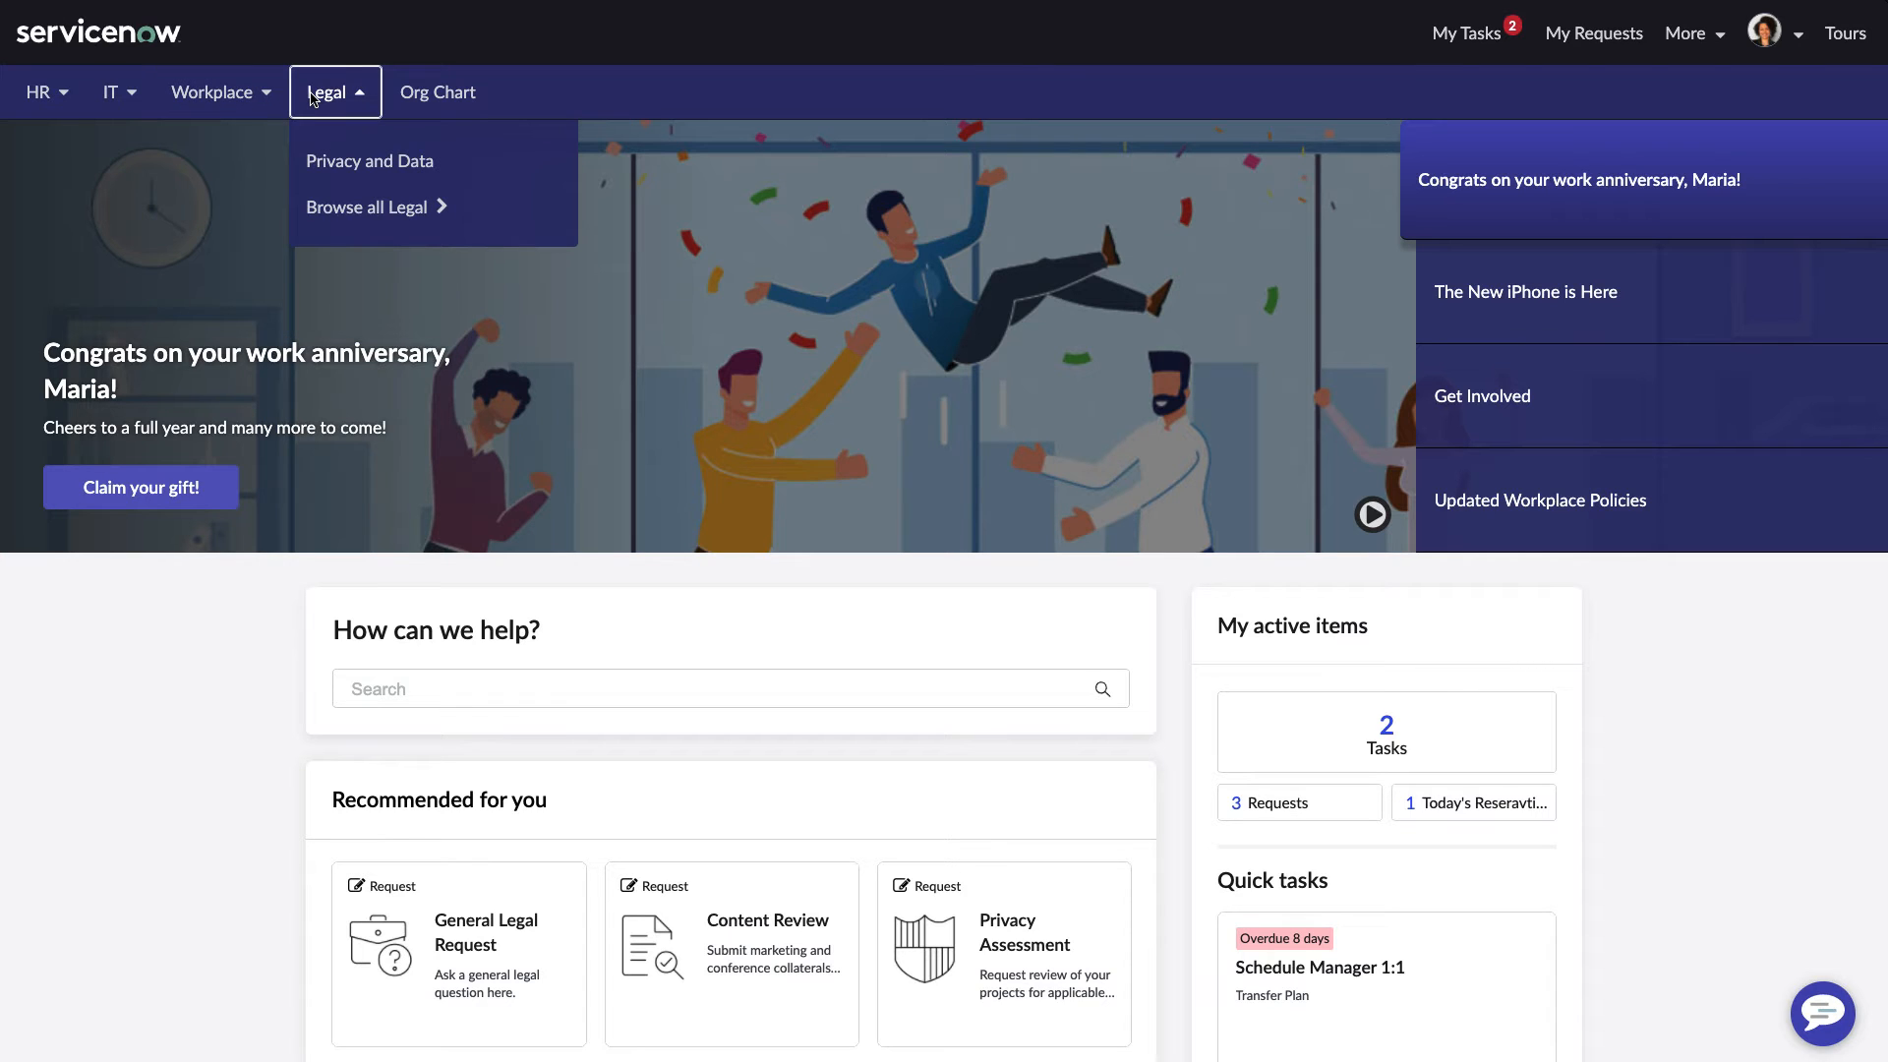
pyautogui.click(38, 92)
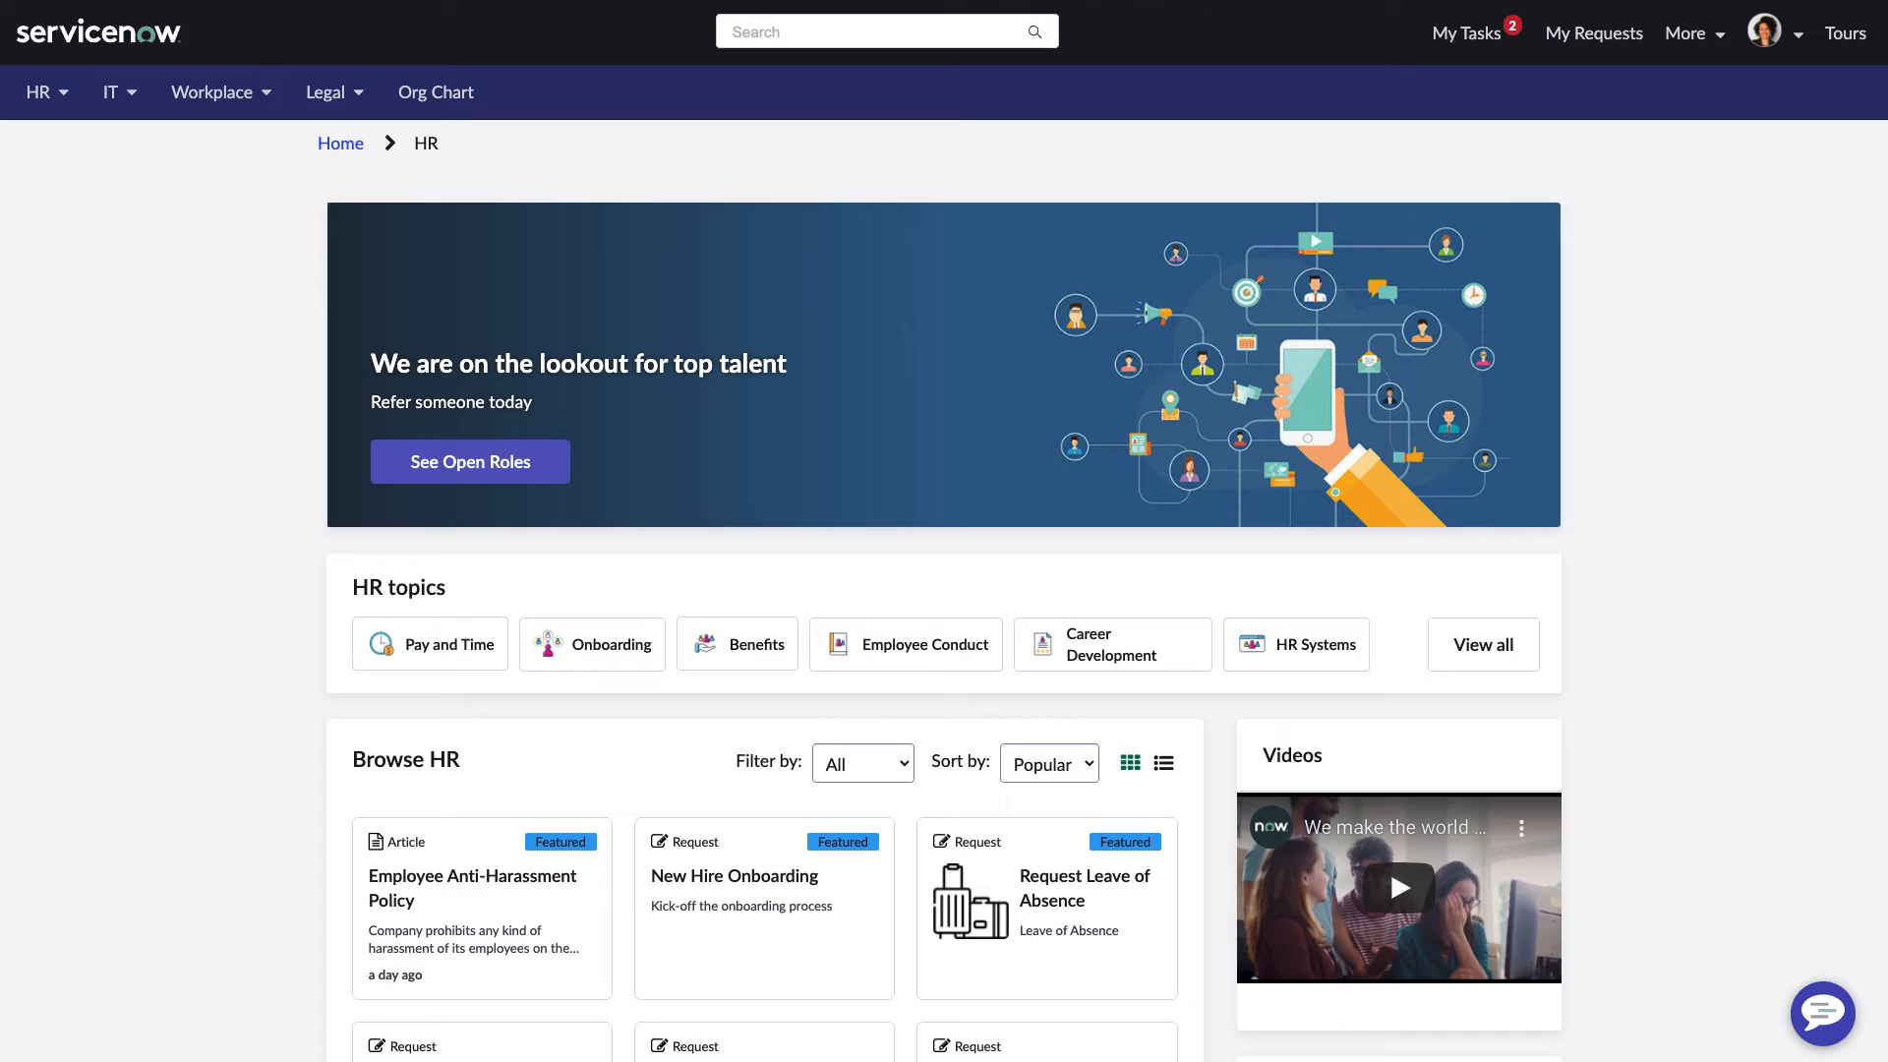
# Review the HR catalogue's request cards and Sort by options, then return to the portal homepage.
pyautogui.scroll(-3)
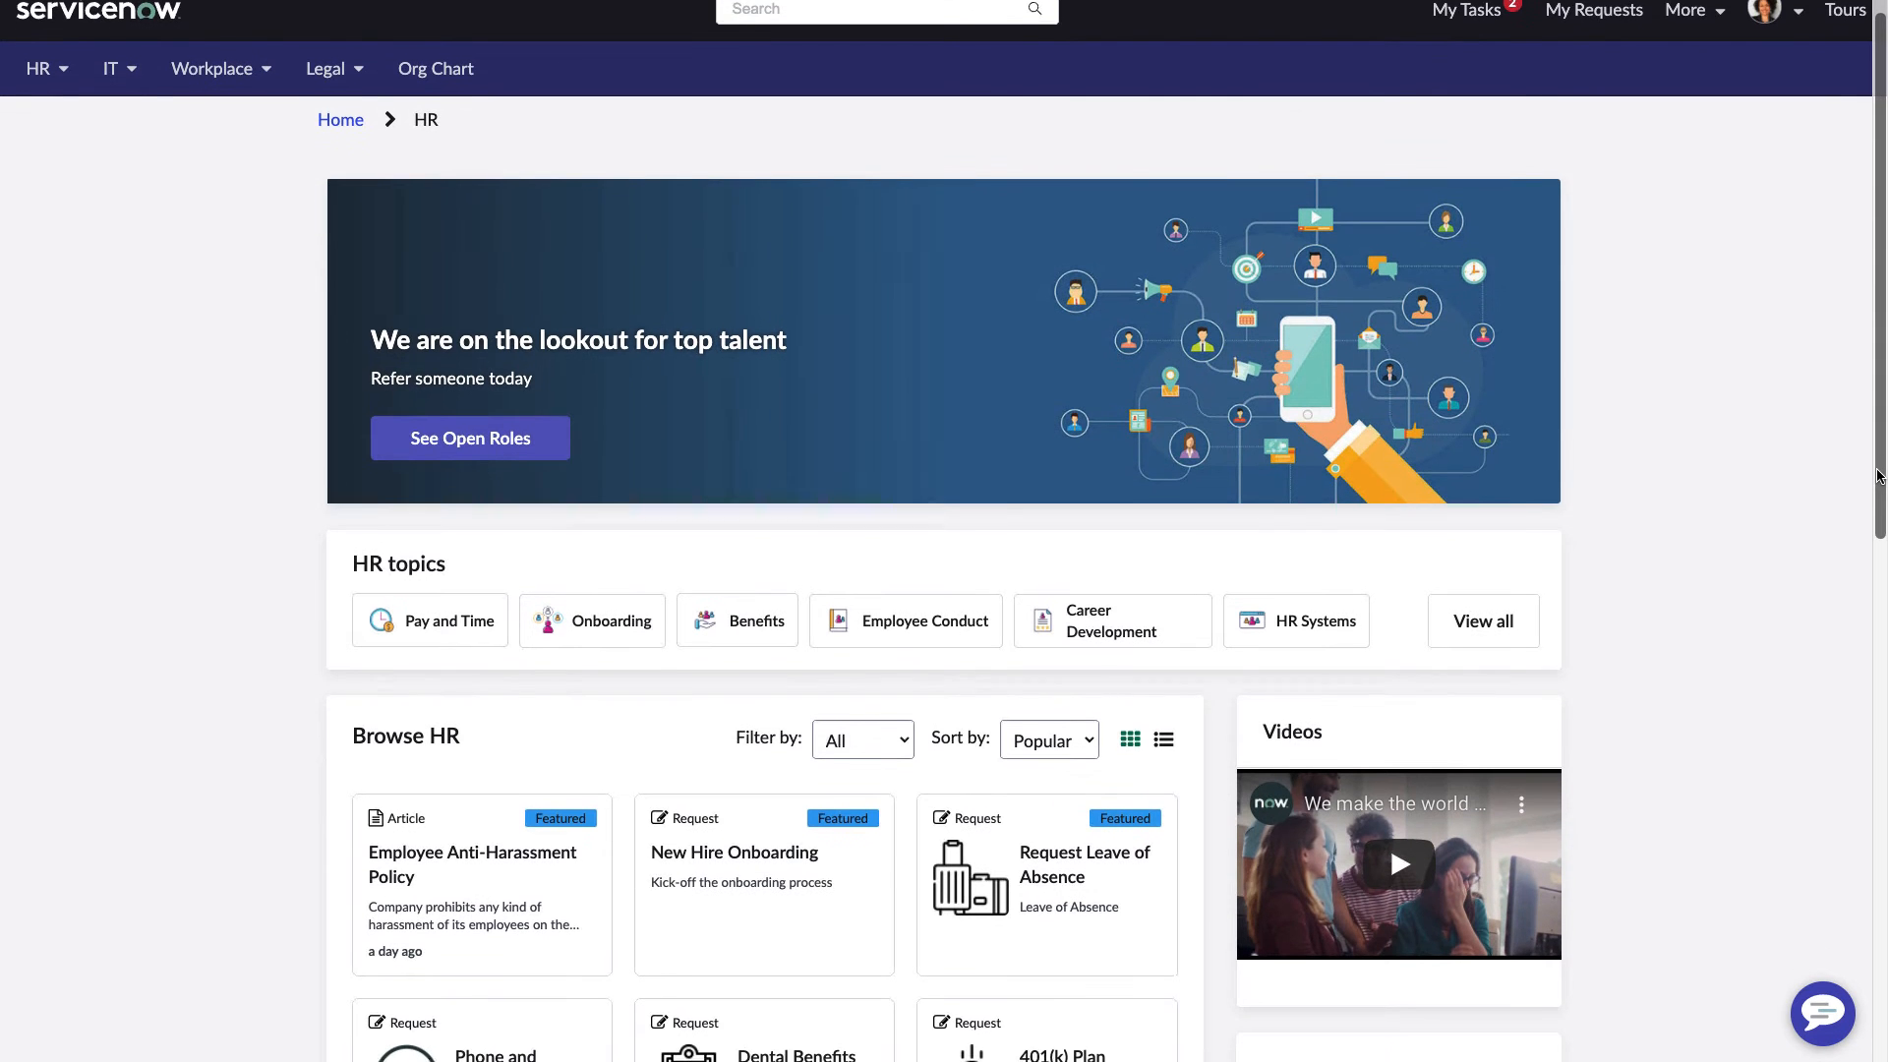
pyautogui.scroll(-3)
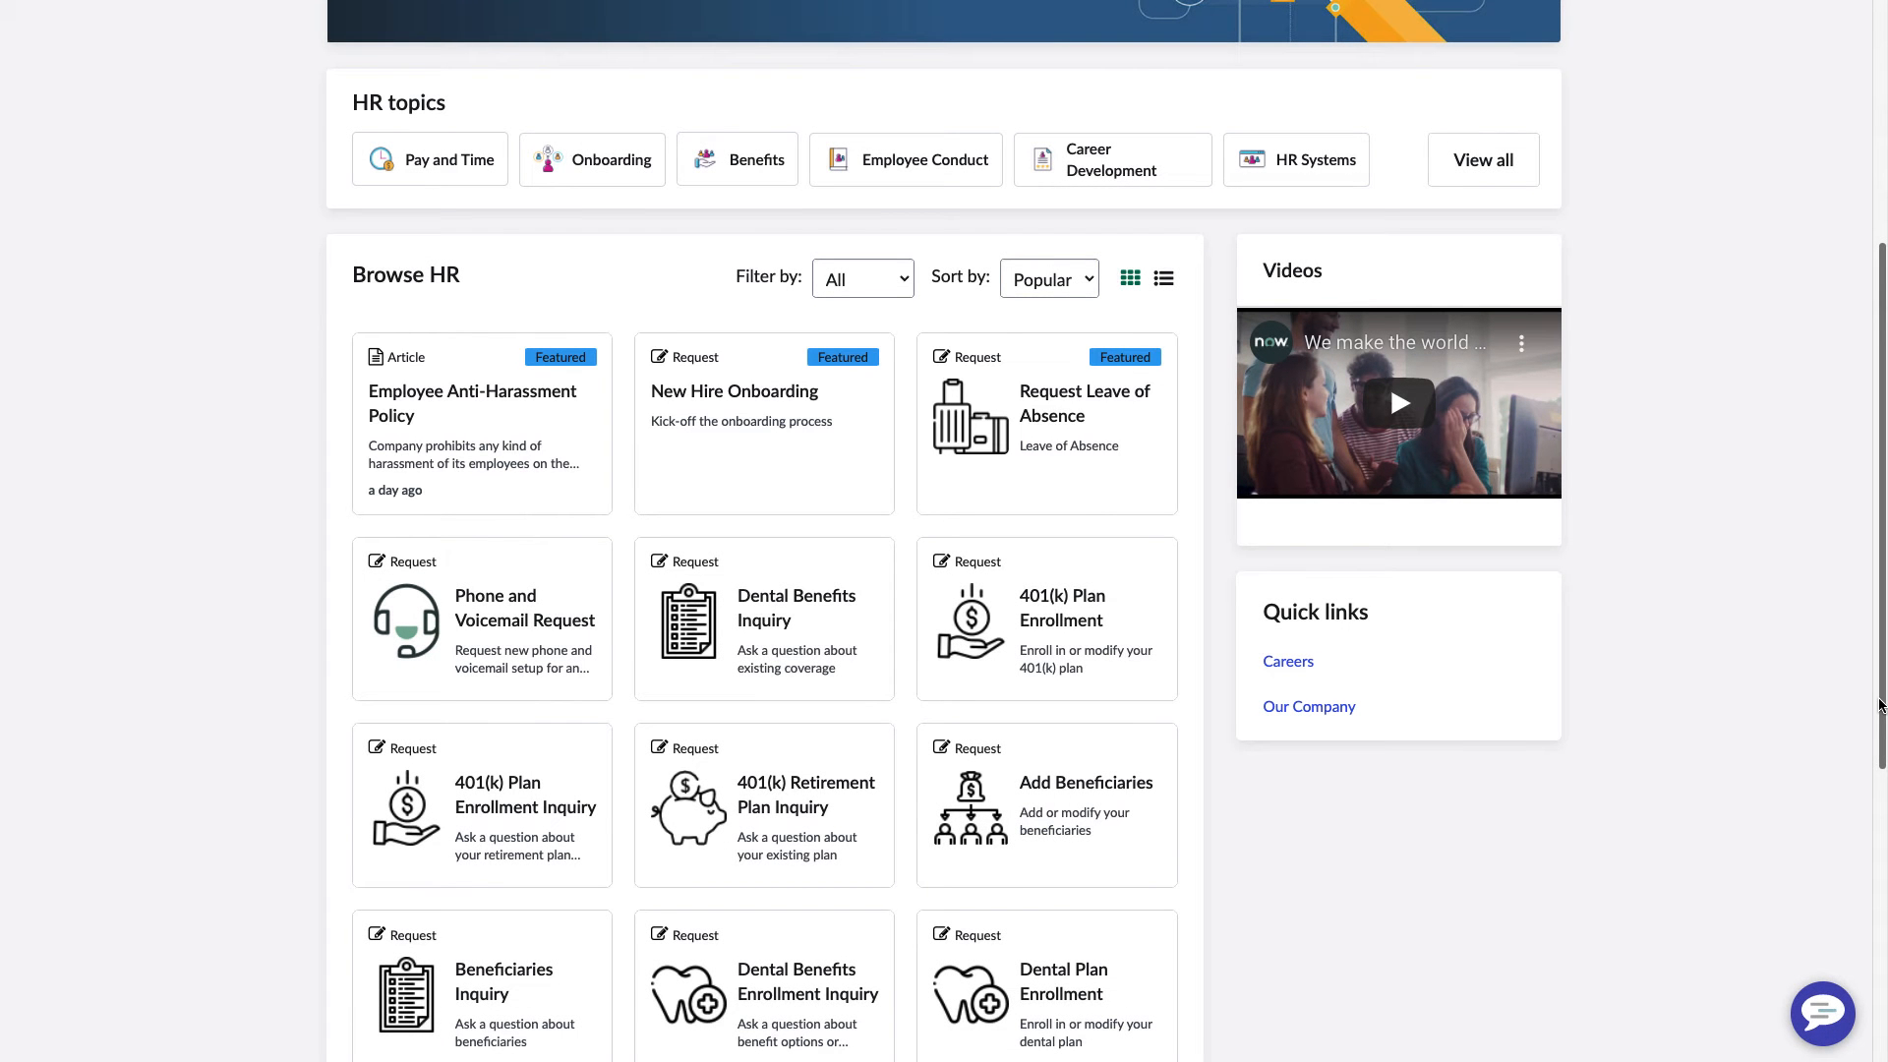
pyautogui.click(1048, 278)
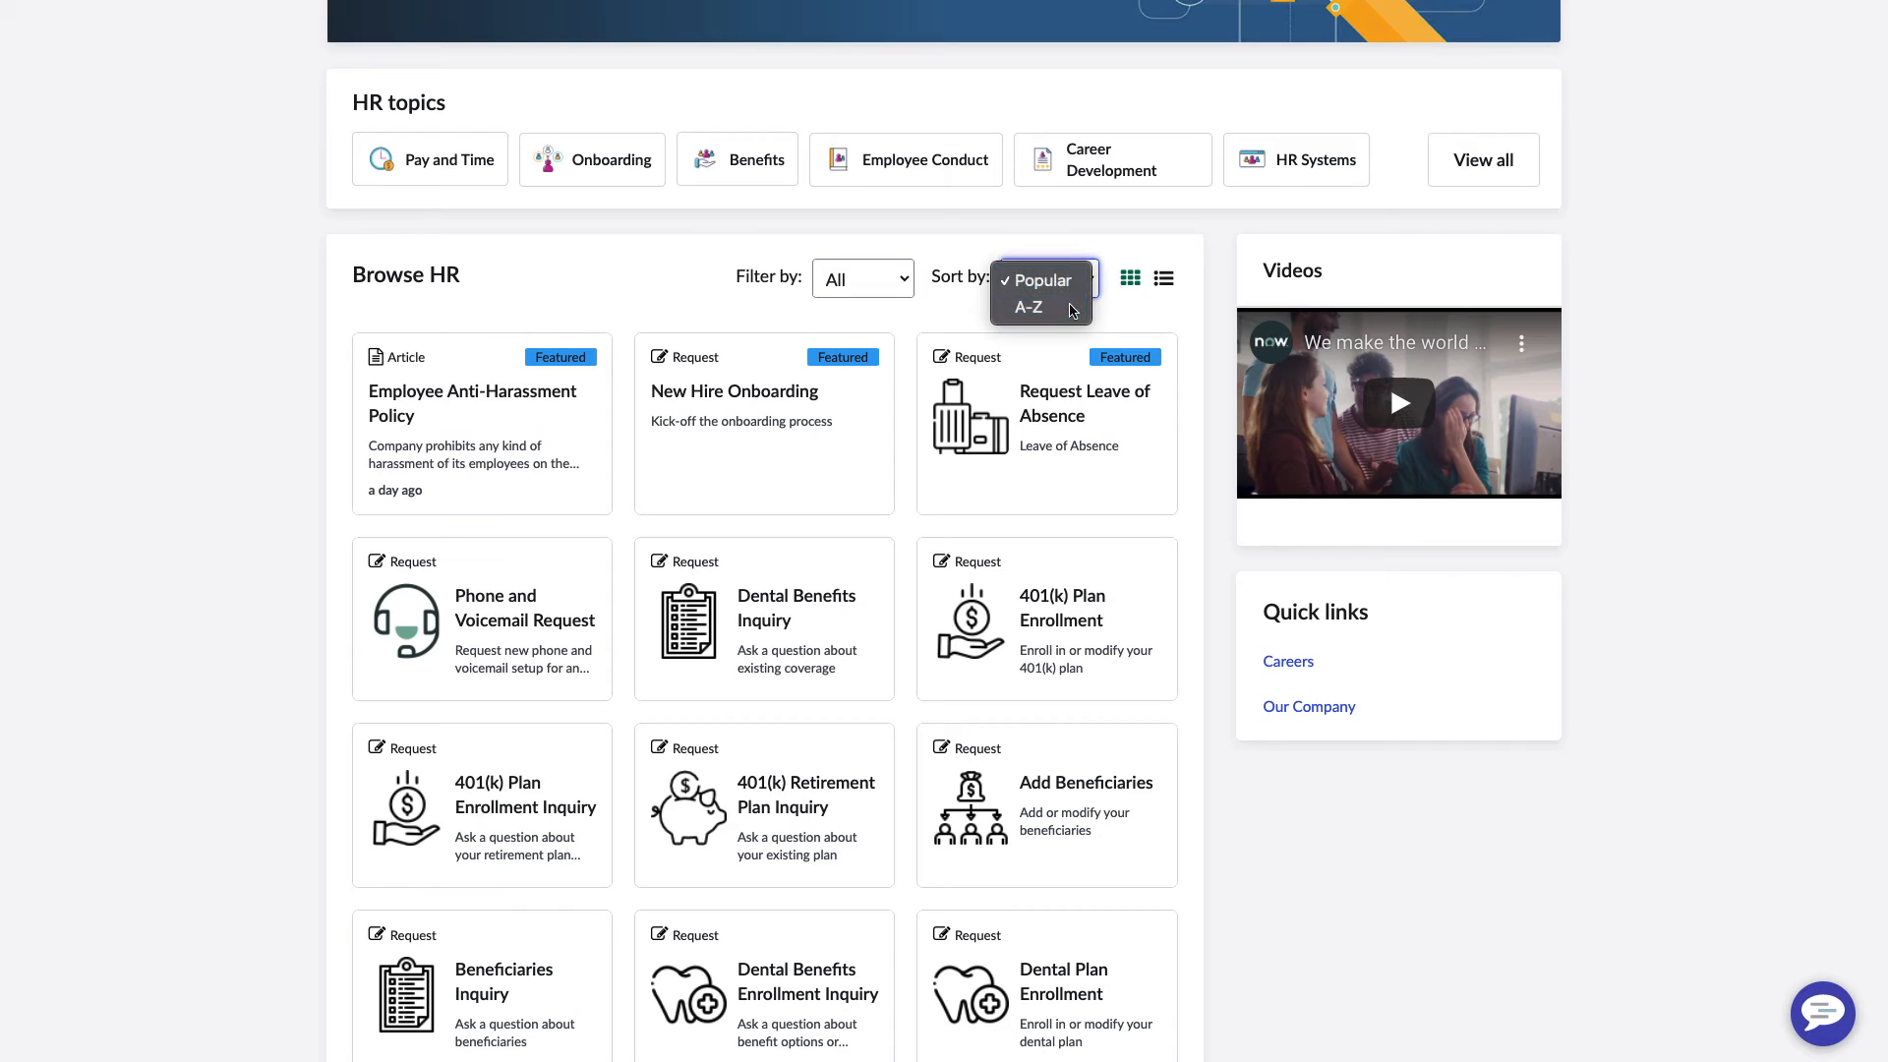
pyautogui.click(1029, 306)
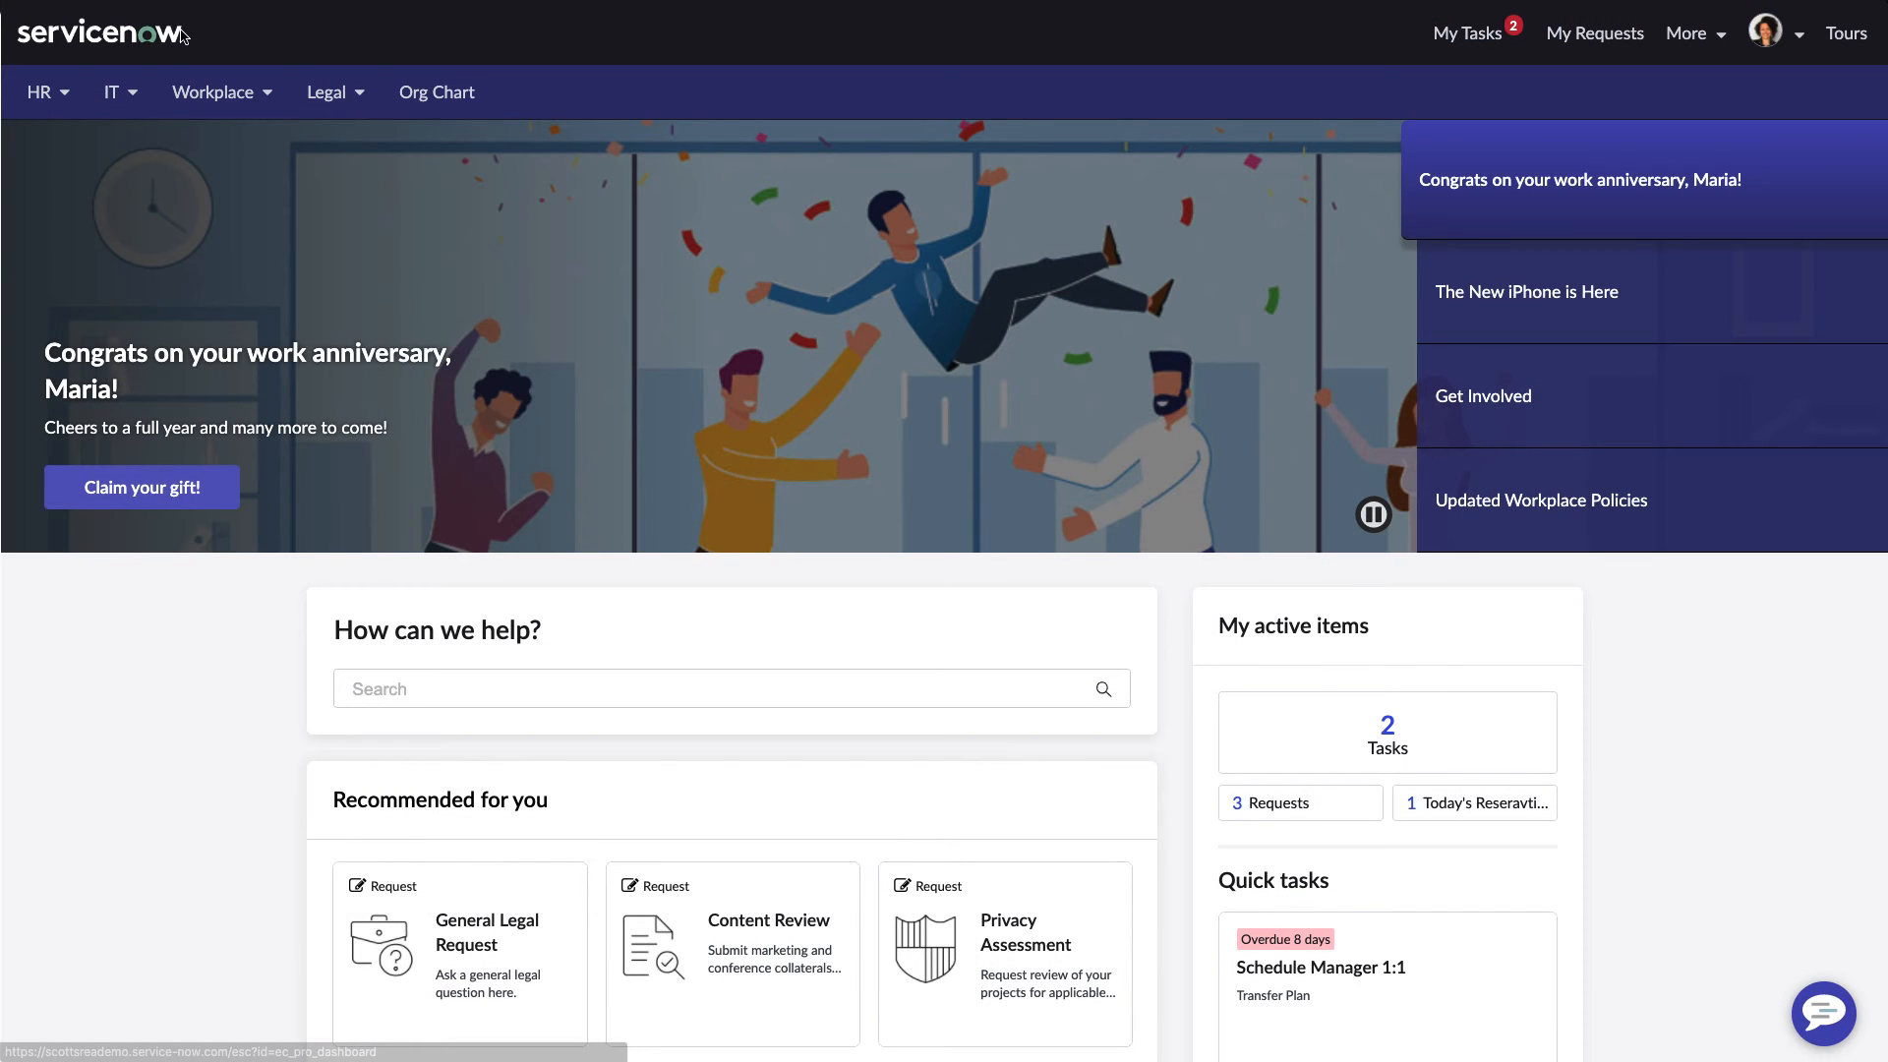
pyautogui.moveTo(1858, 236)
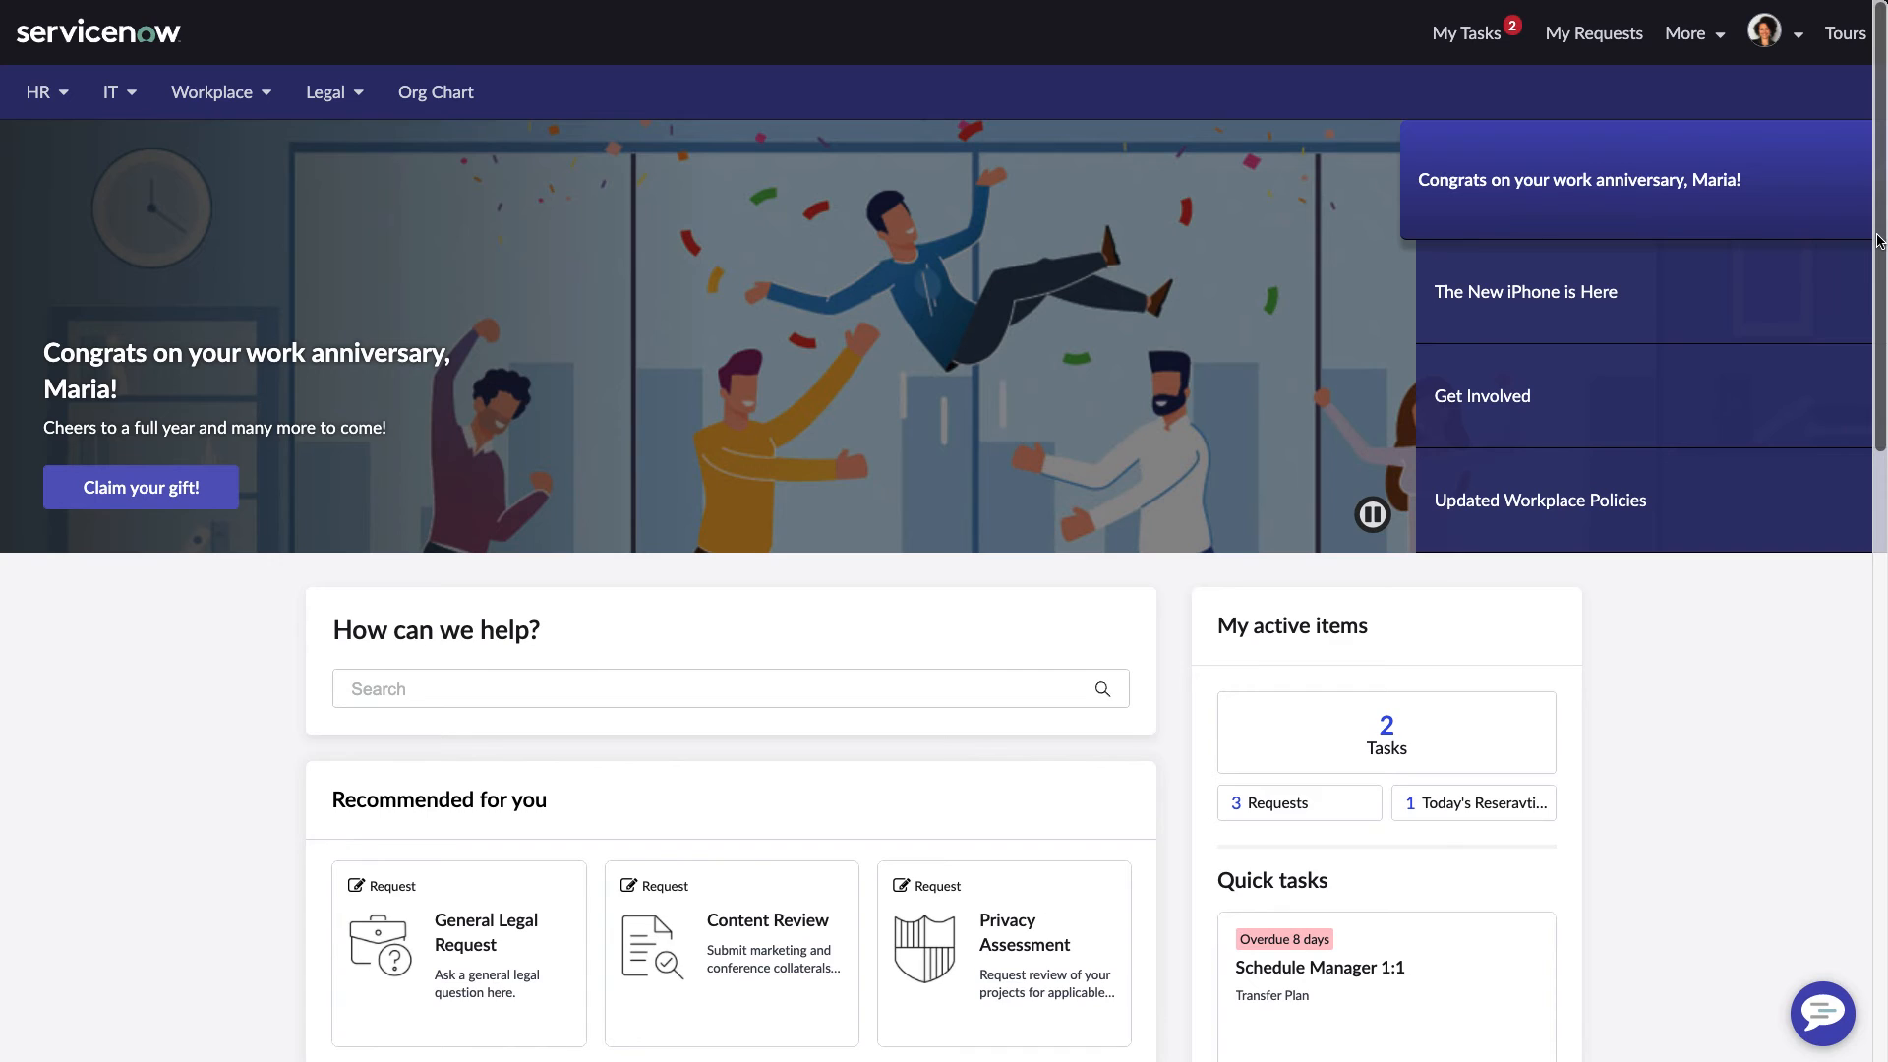
pyautogui.scroll(-3)
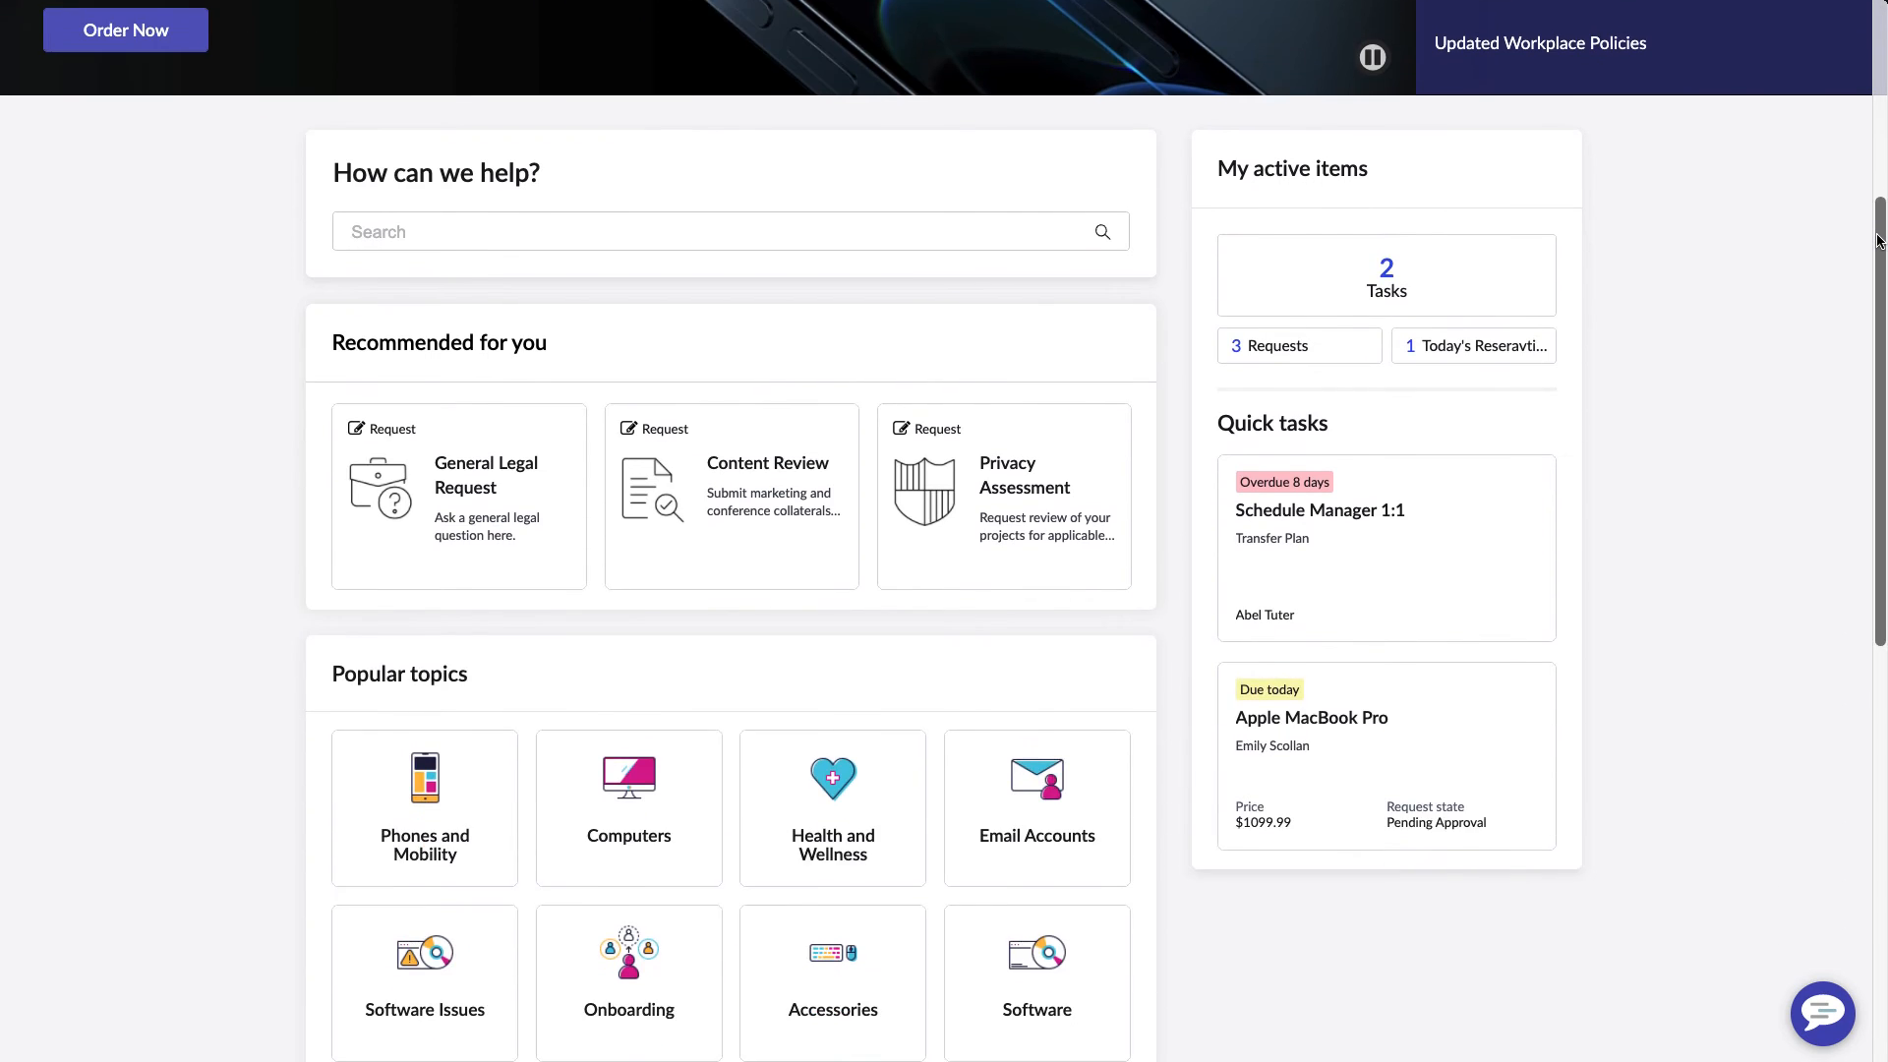
pyautogui.scroll(-3)
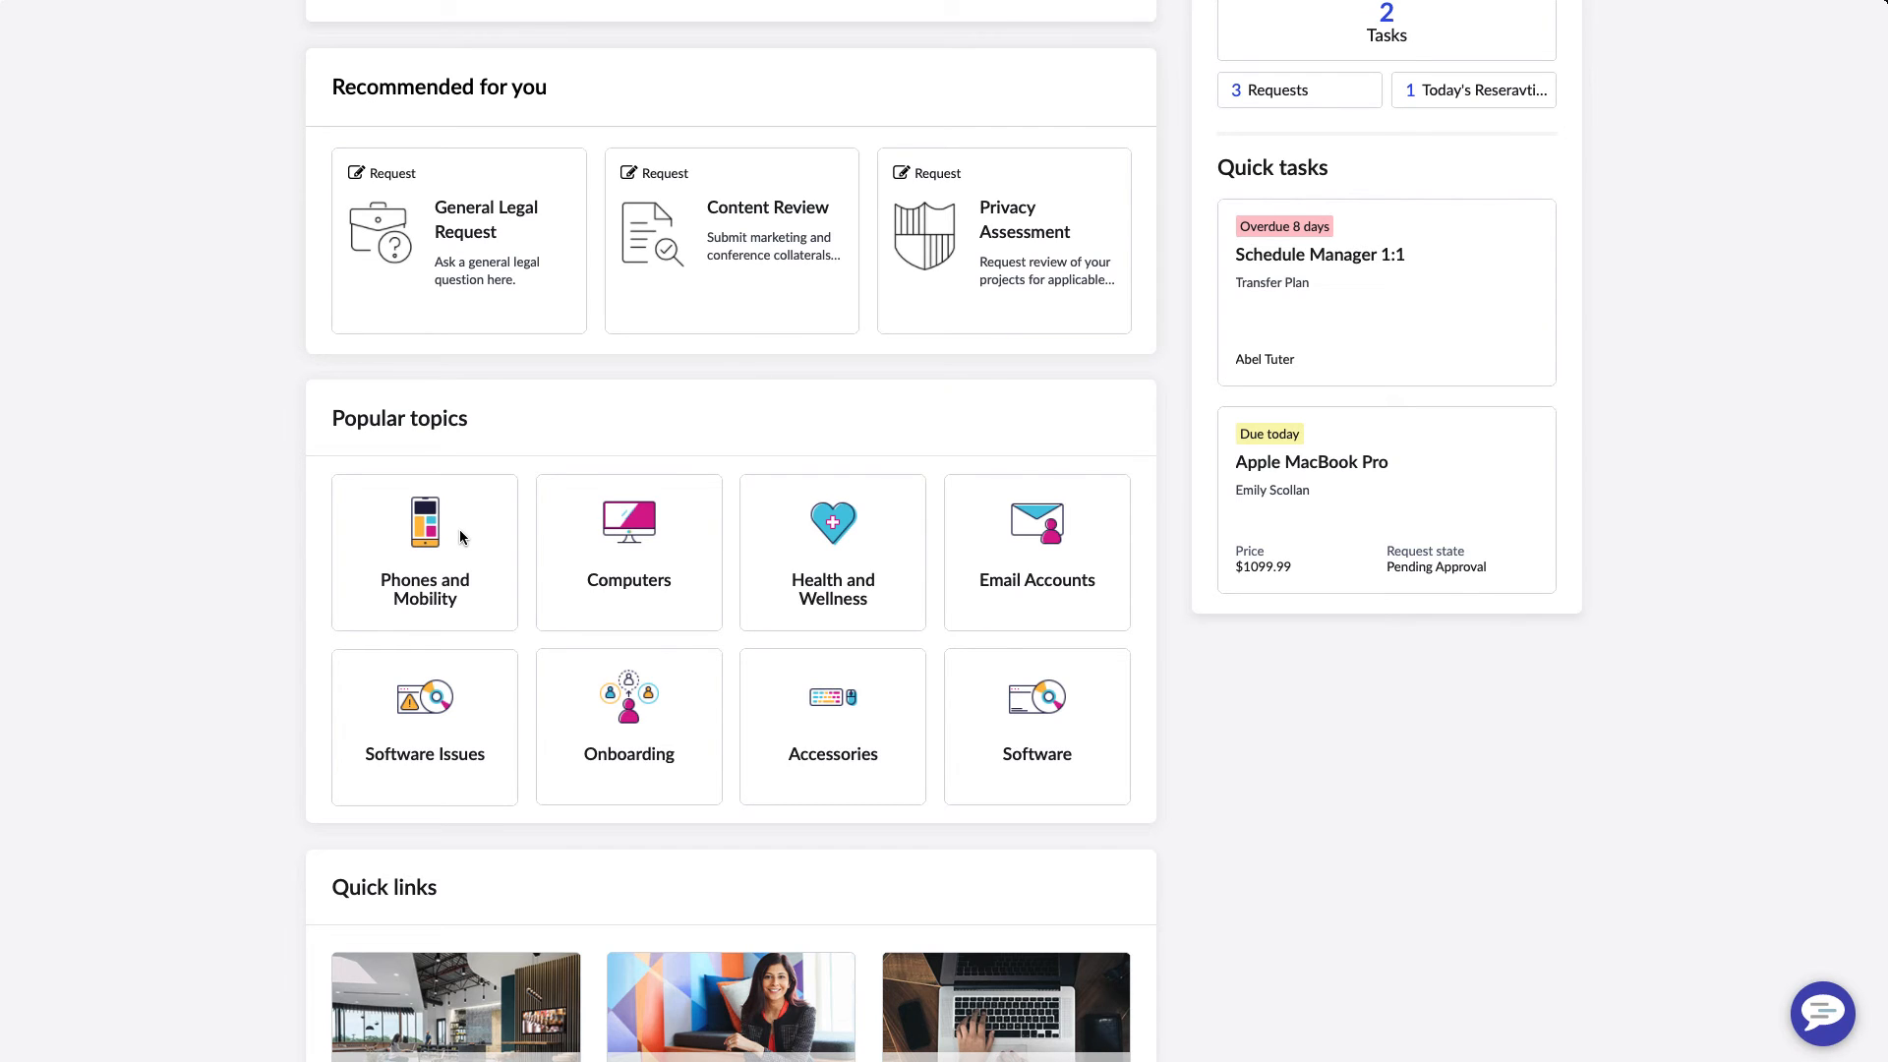
pyautogui.moveTo(274, 538)
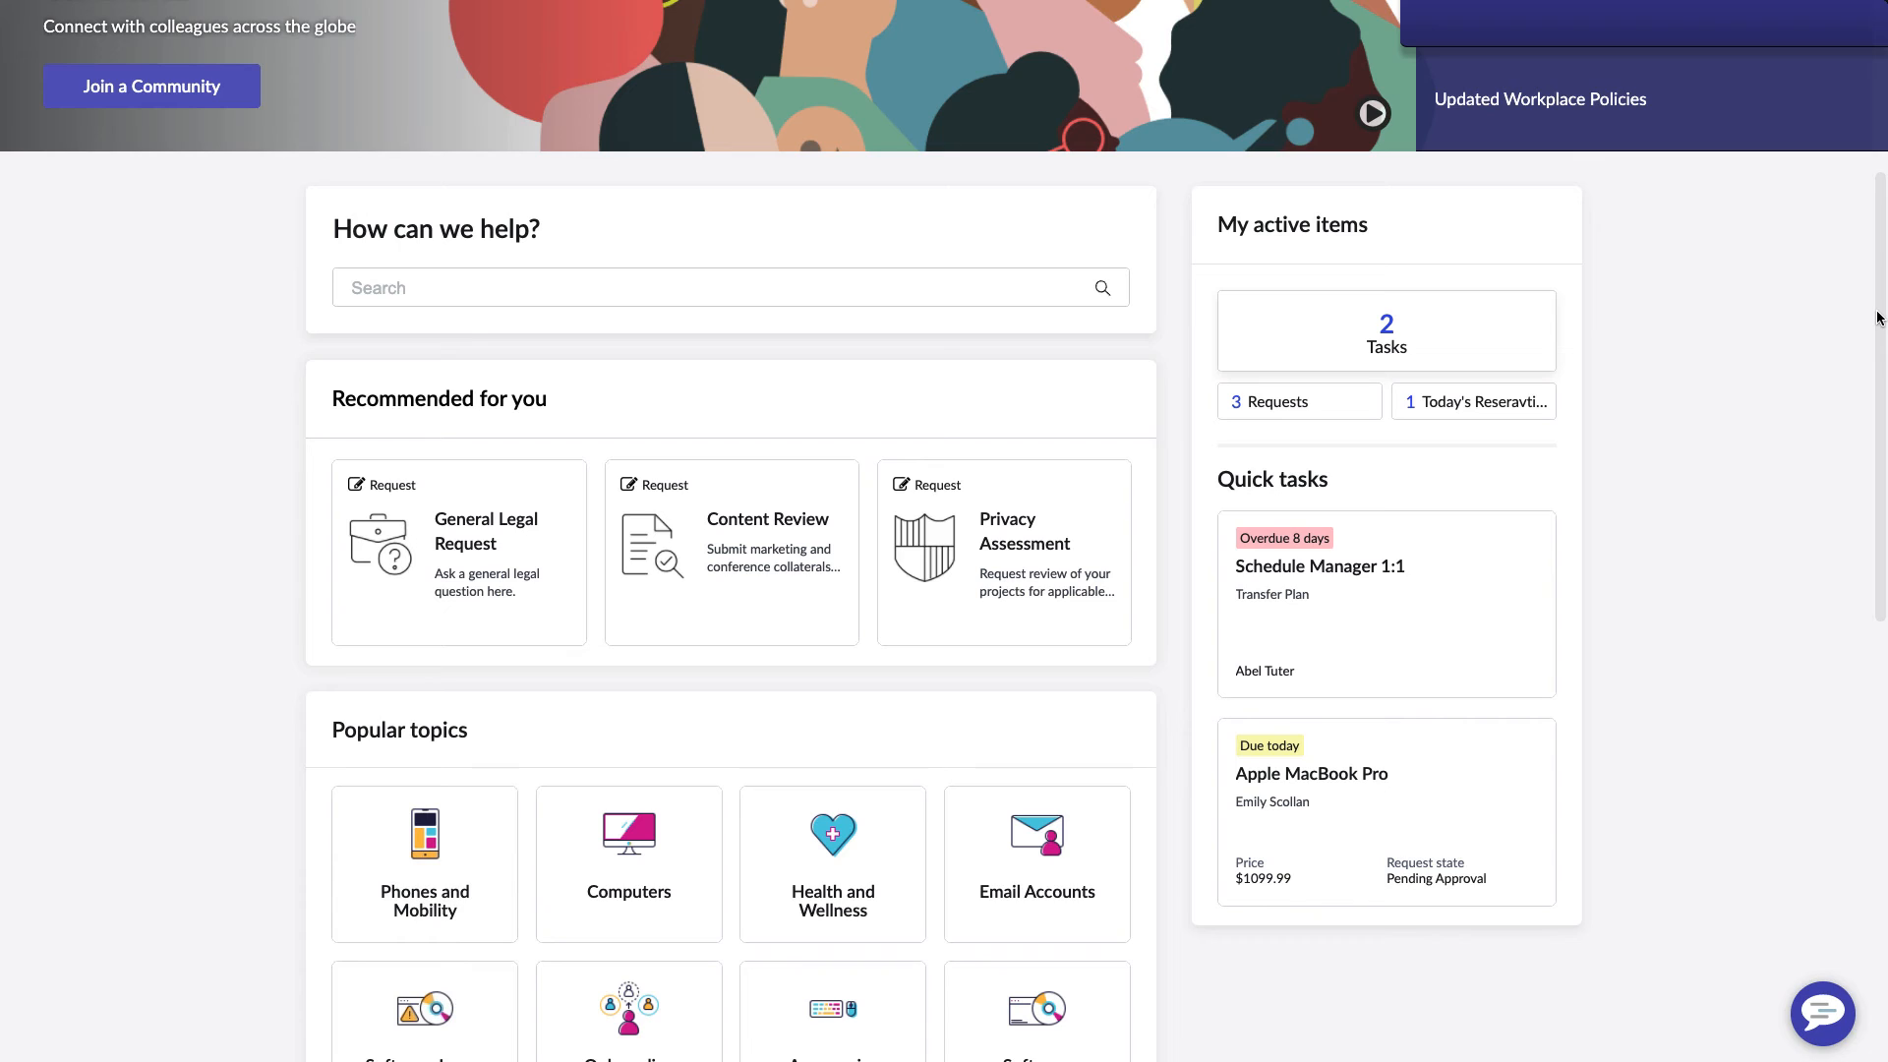
pyautogui.moveTo(1426, 336)
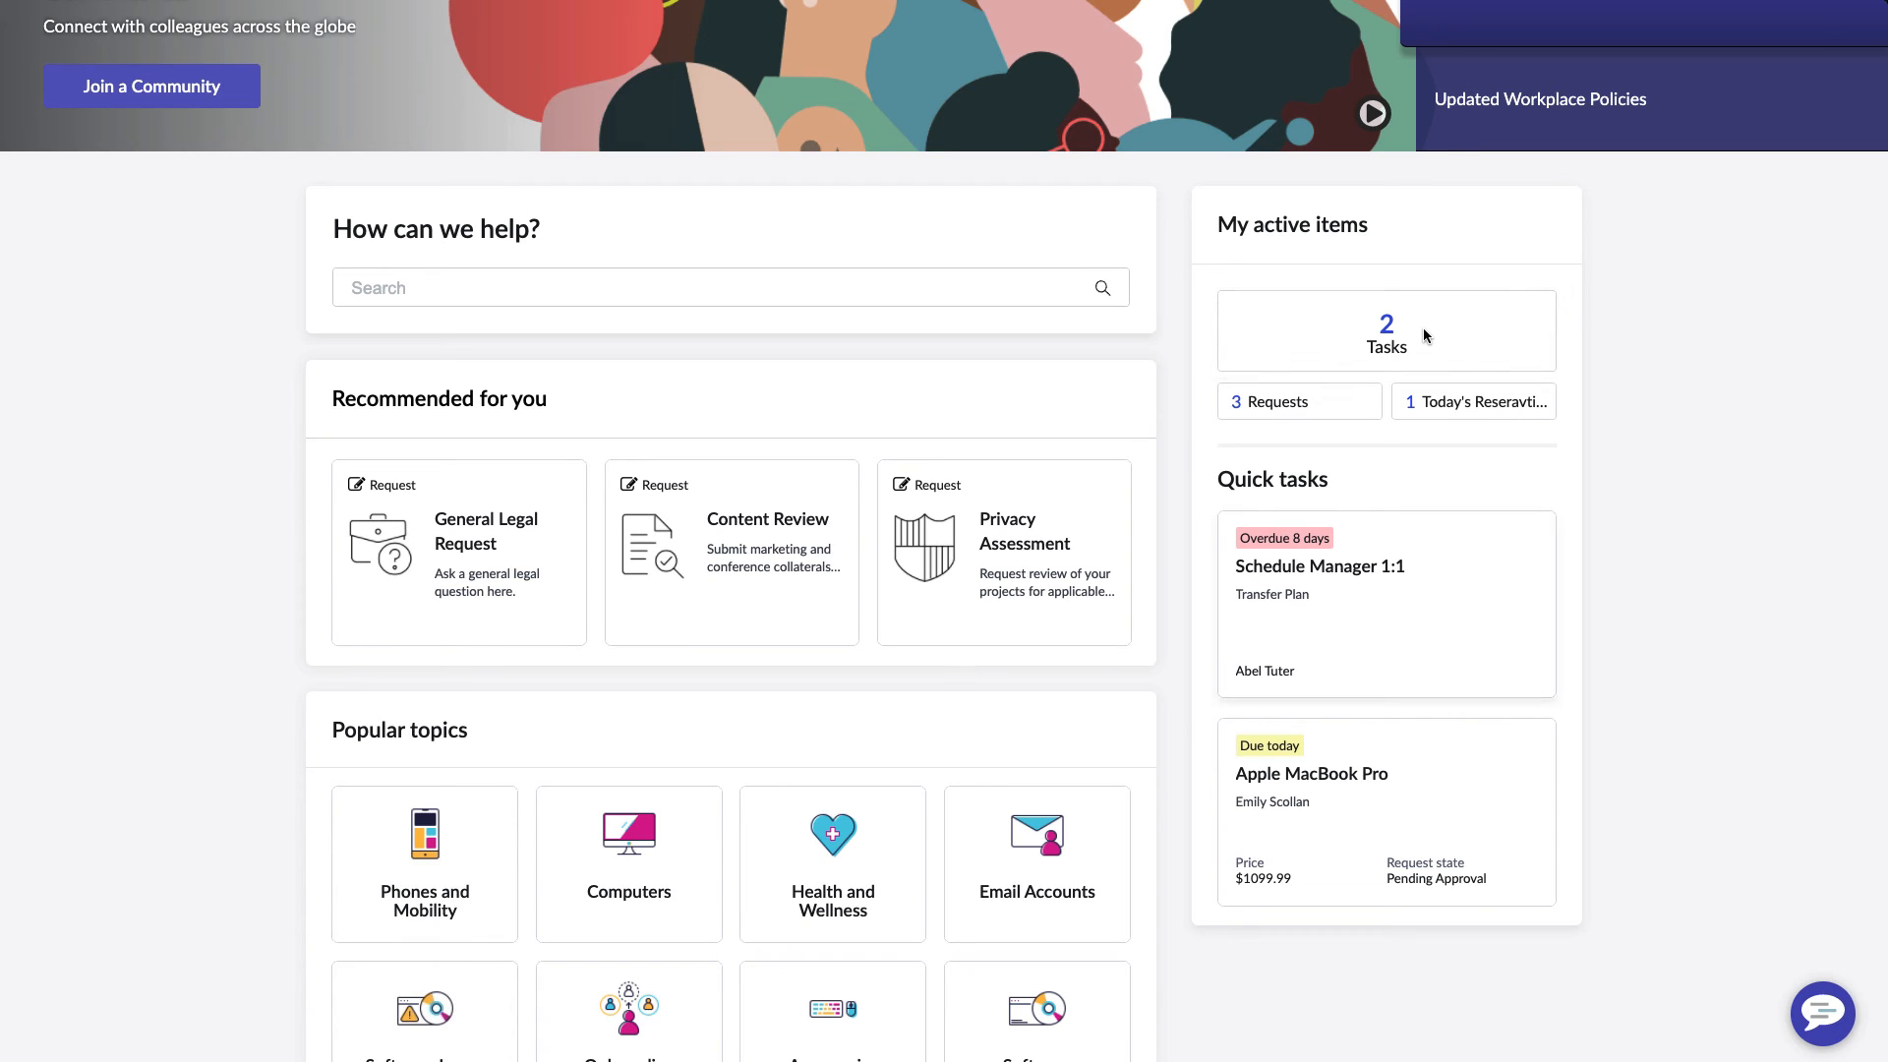
pyautogui.moveTo(1383, 613)
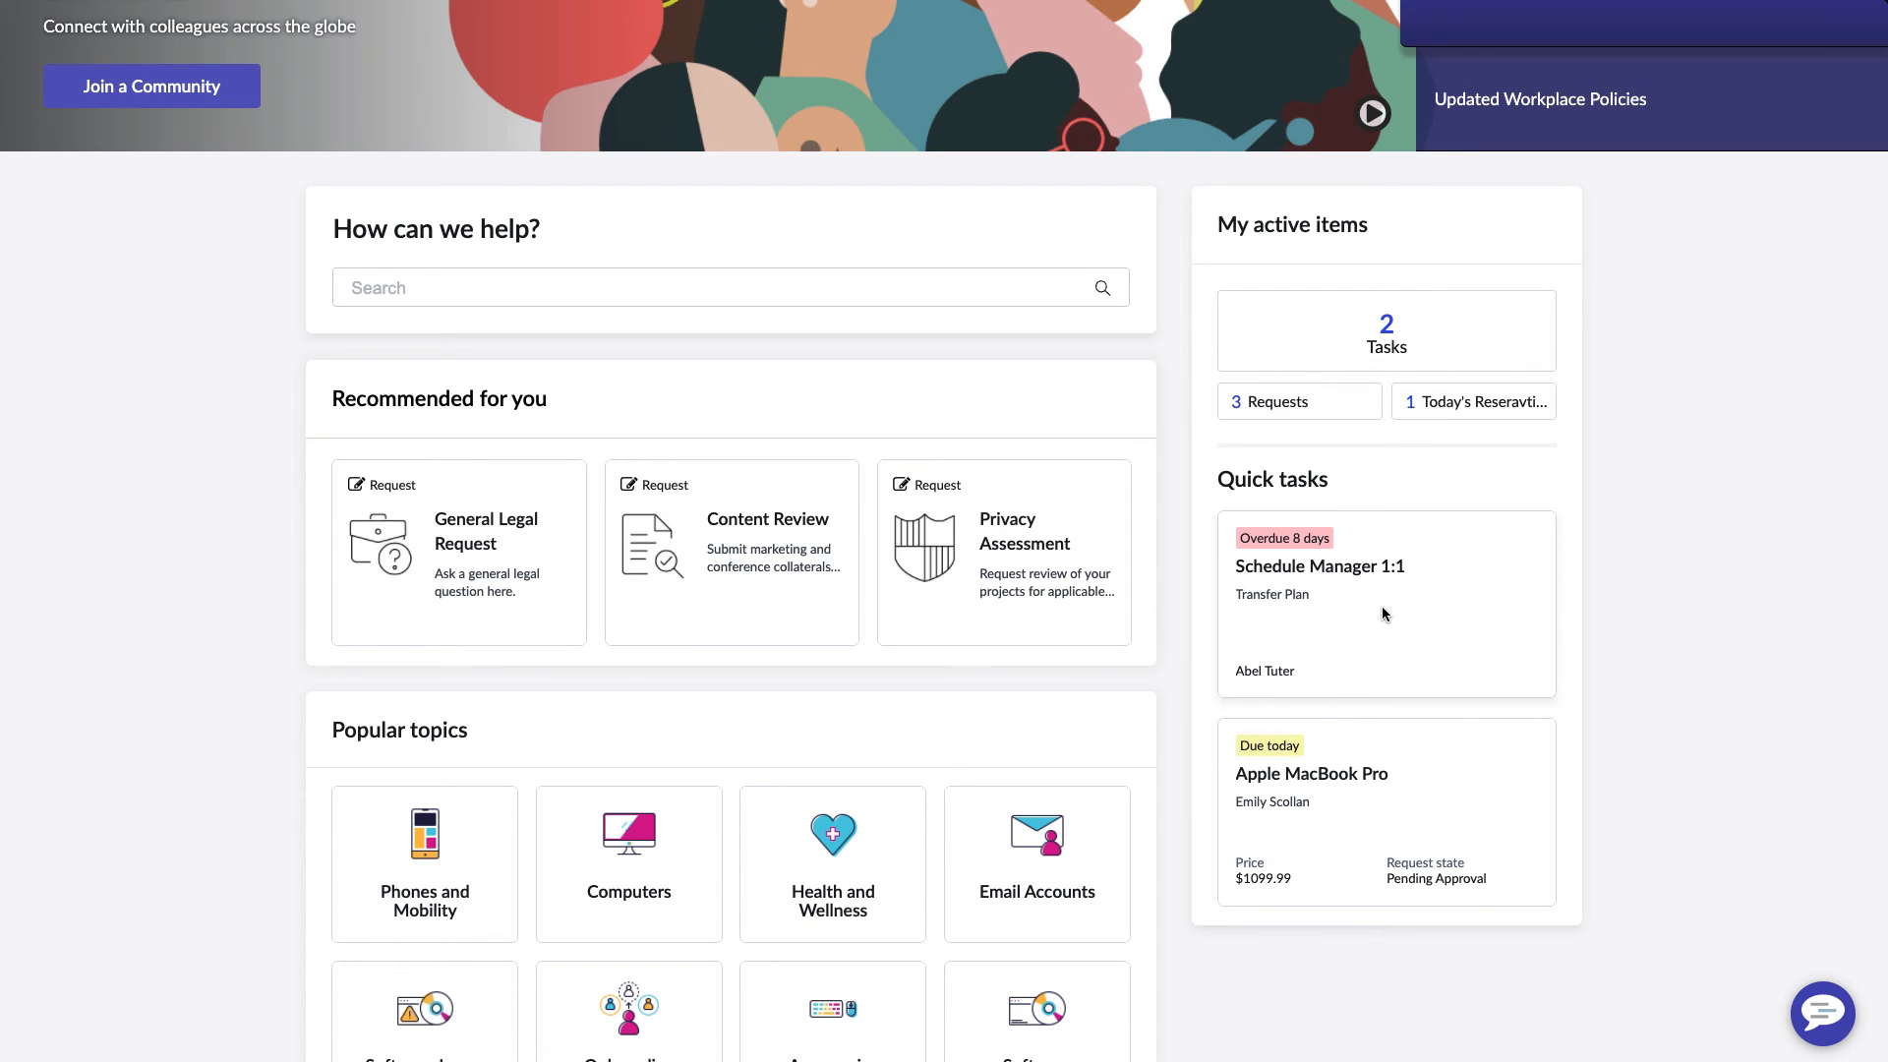
pyautogui.moveTo(1387, 822)
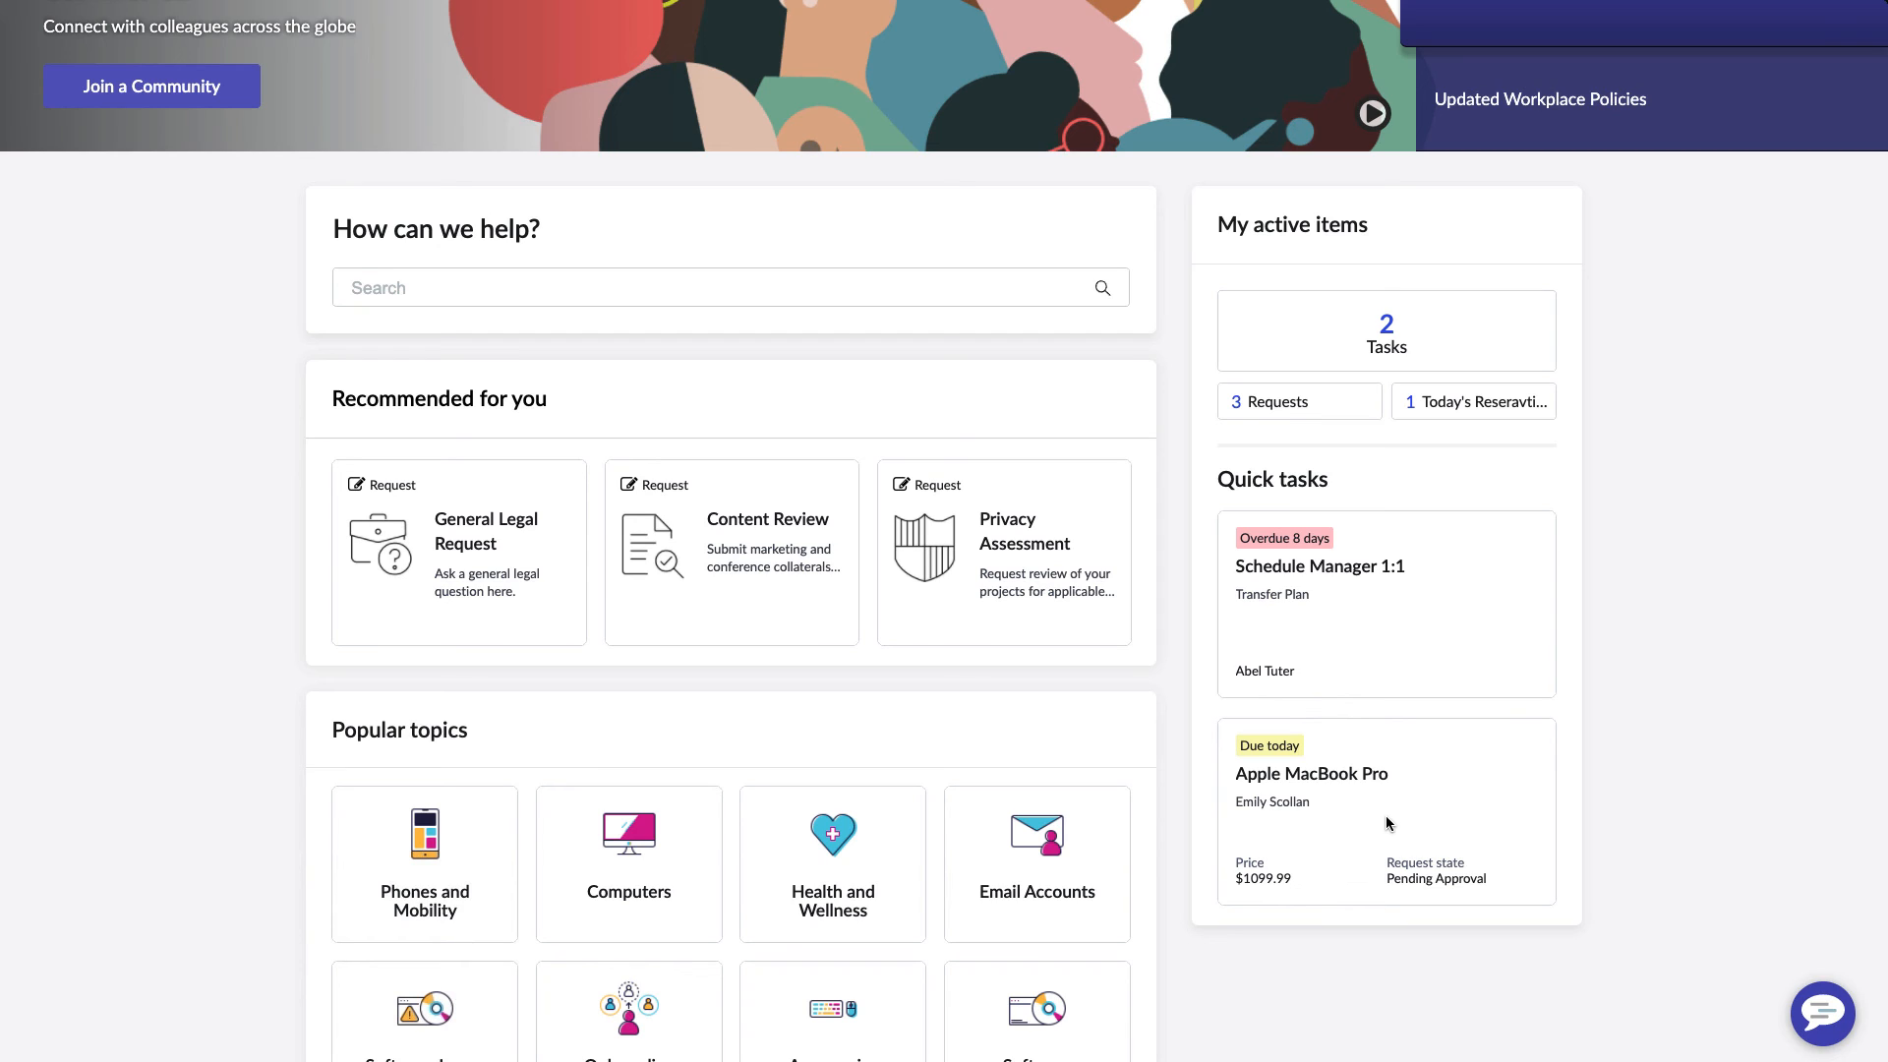
pyautogui.moveTo(636, 418)
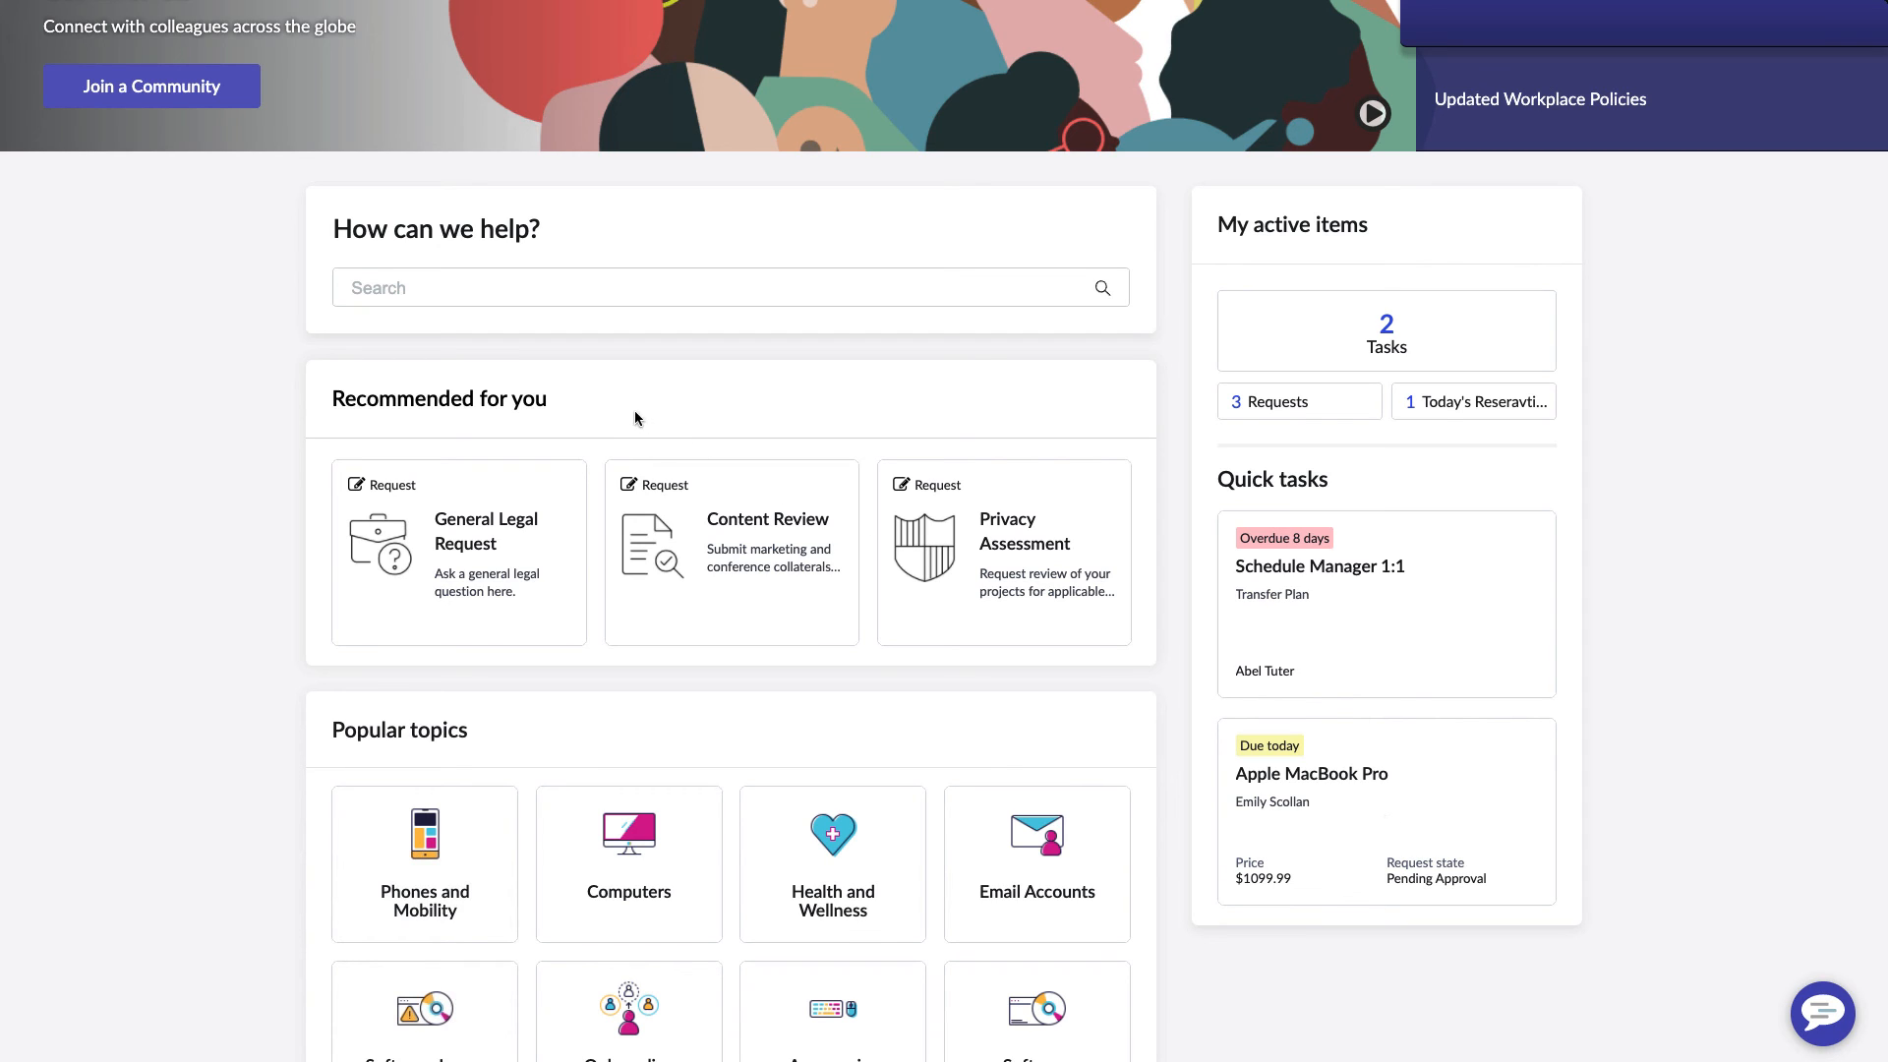
pyautogui.moveTo(611, 406)
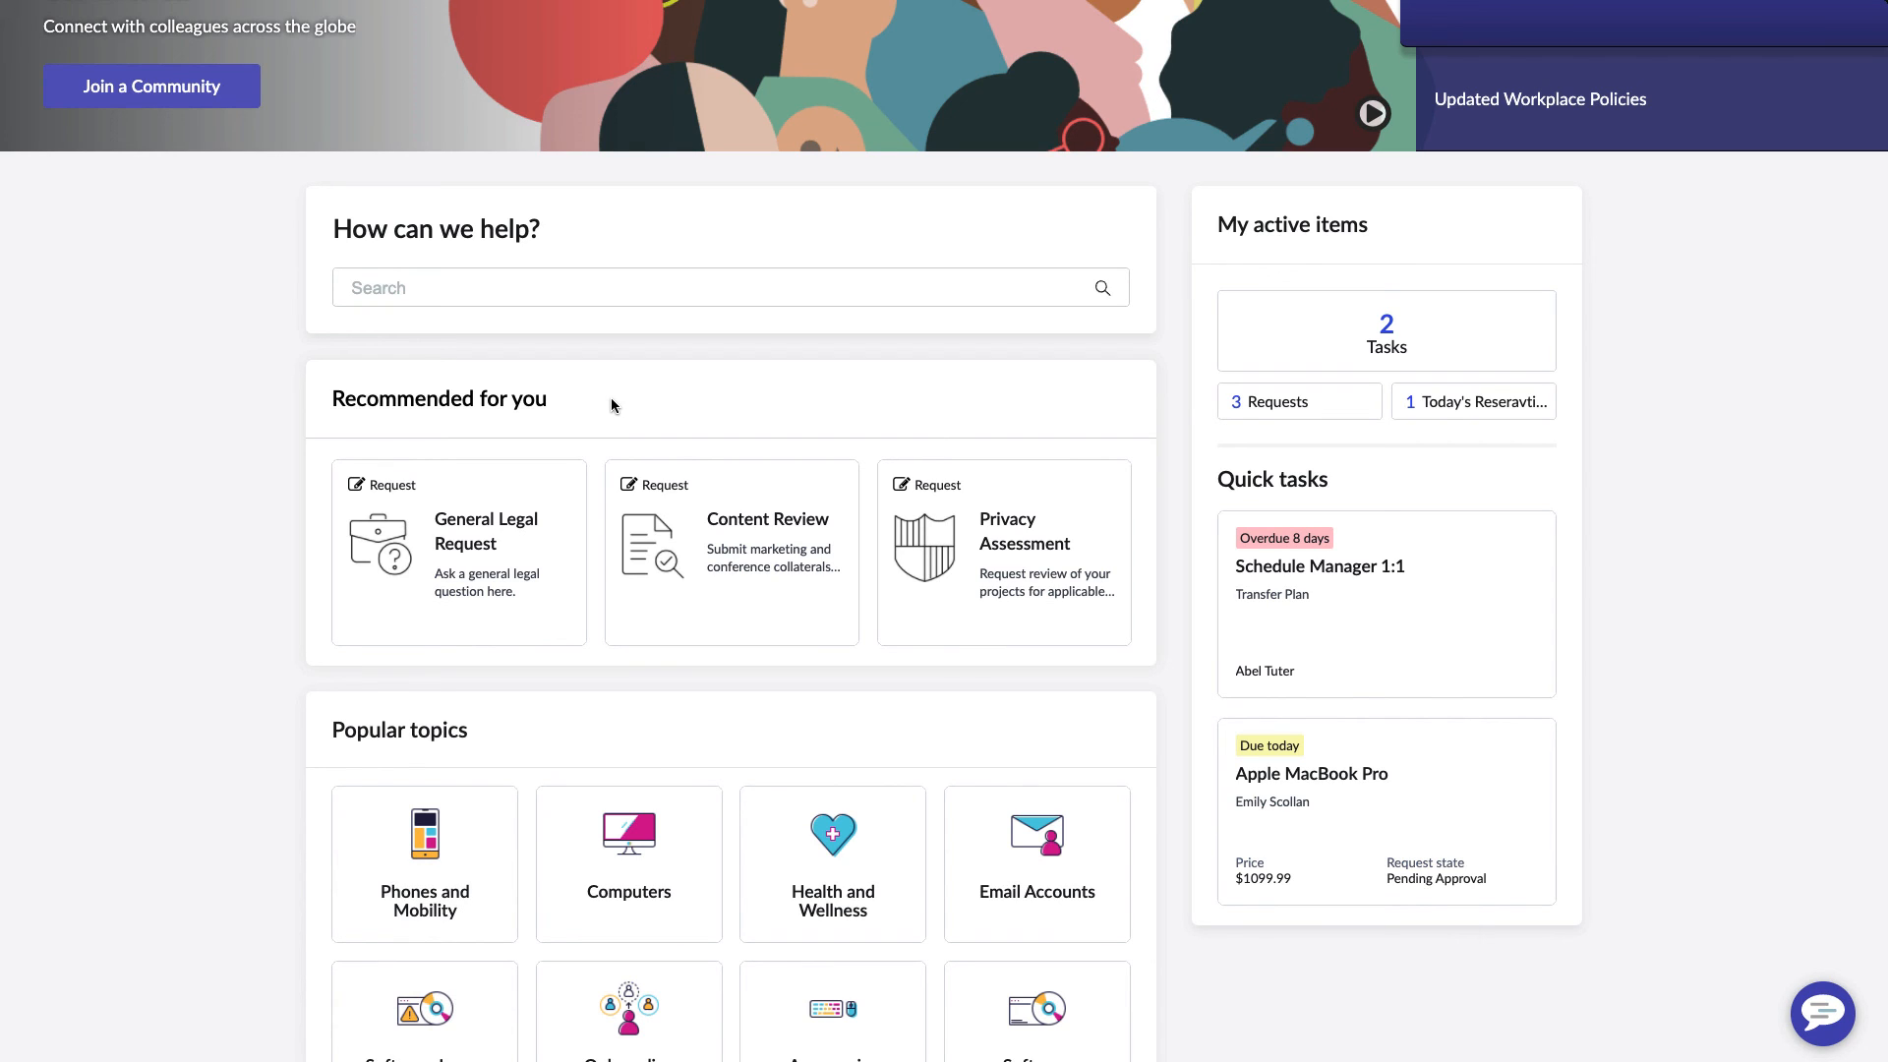
pyautogui.moveTo(635, 383)
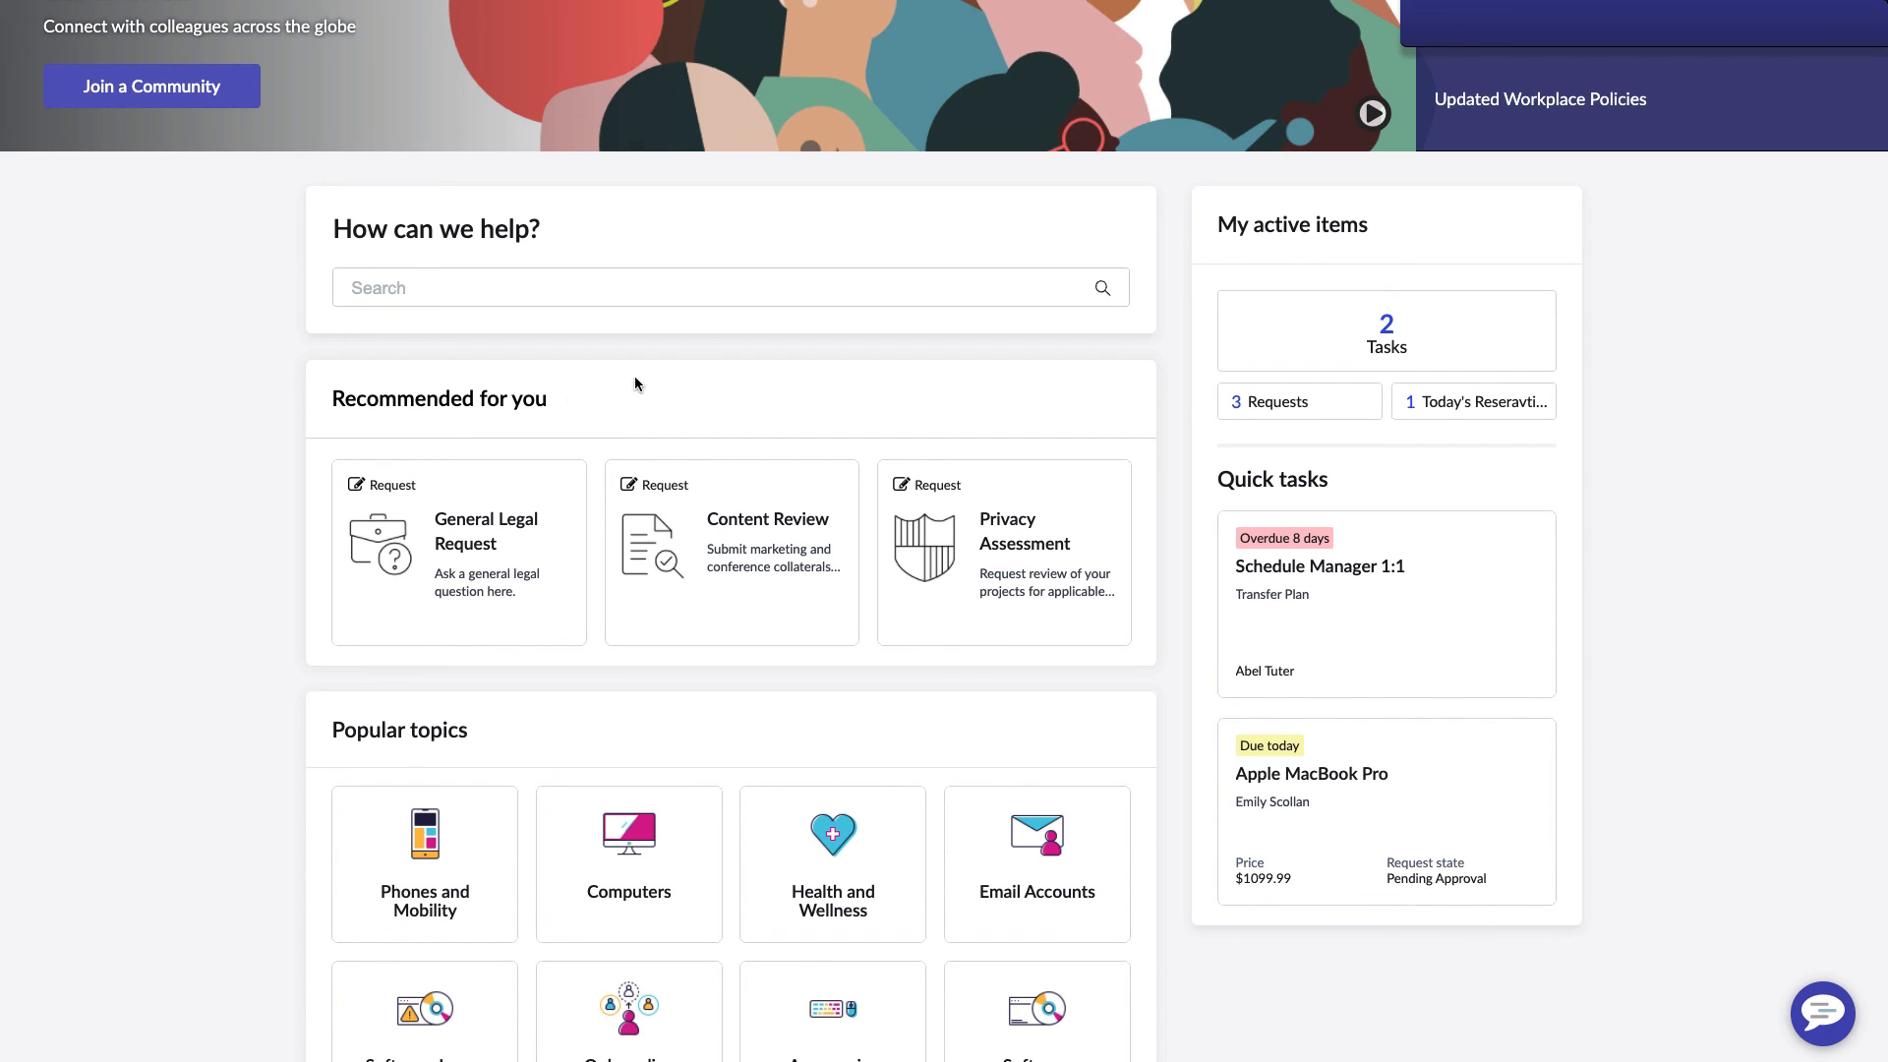
# Show the 'How can we help?' search suggestions with recent searches and popular questions.
pyautogui.click(722, 286)
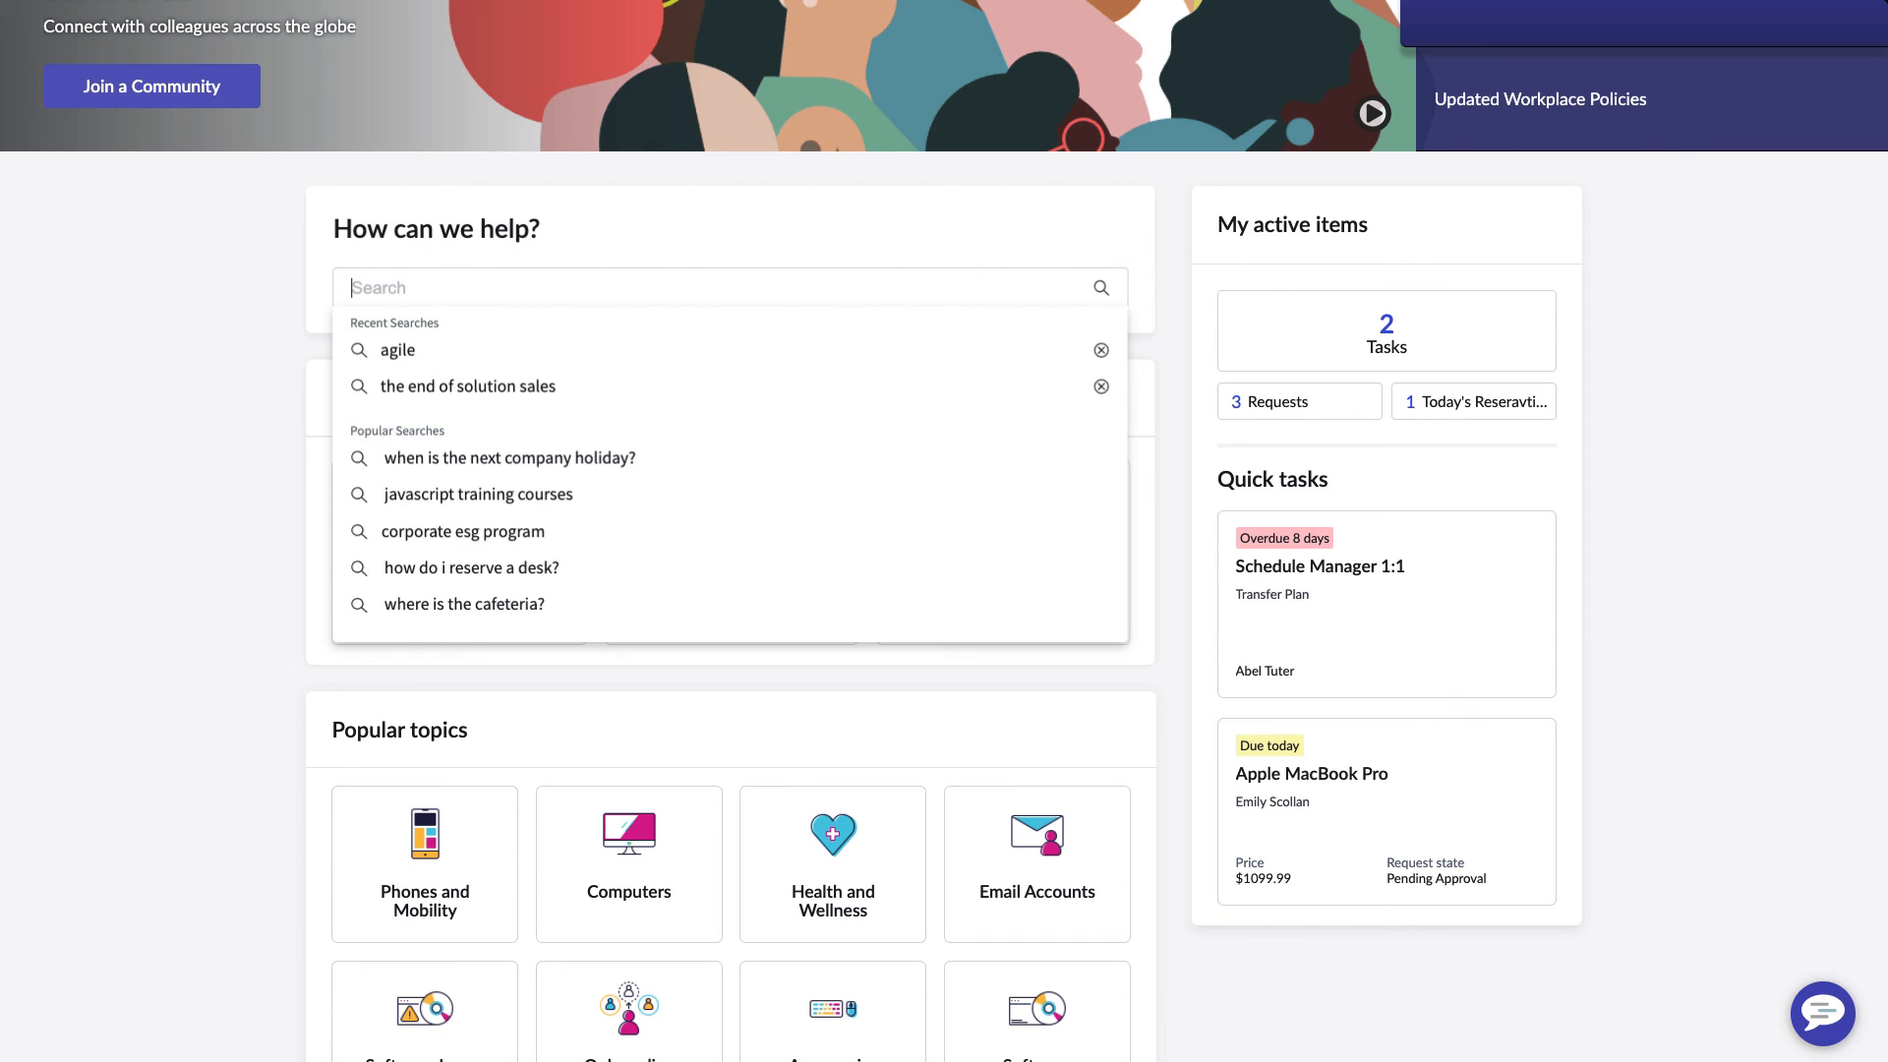
pyautogui.moveTo(1795, 331)
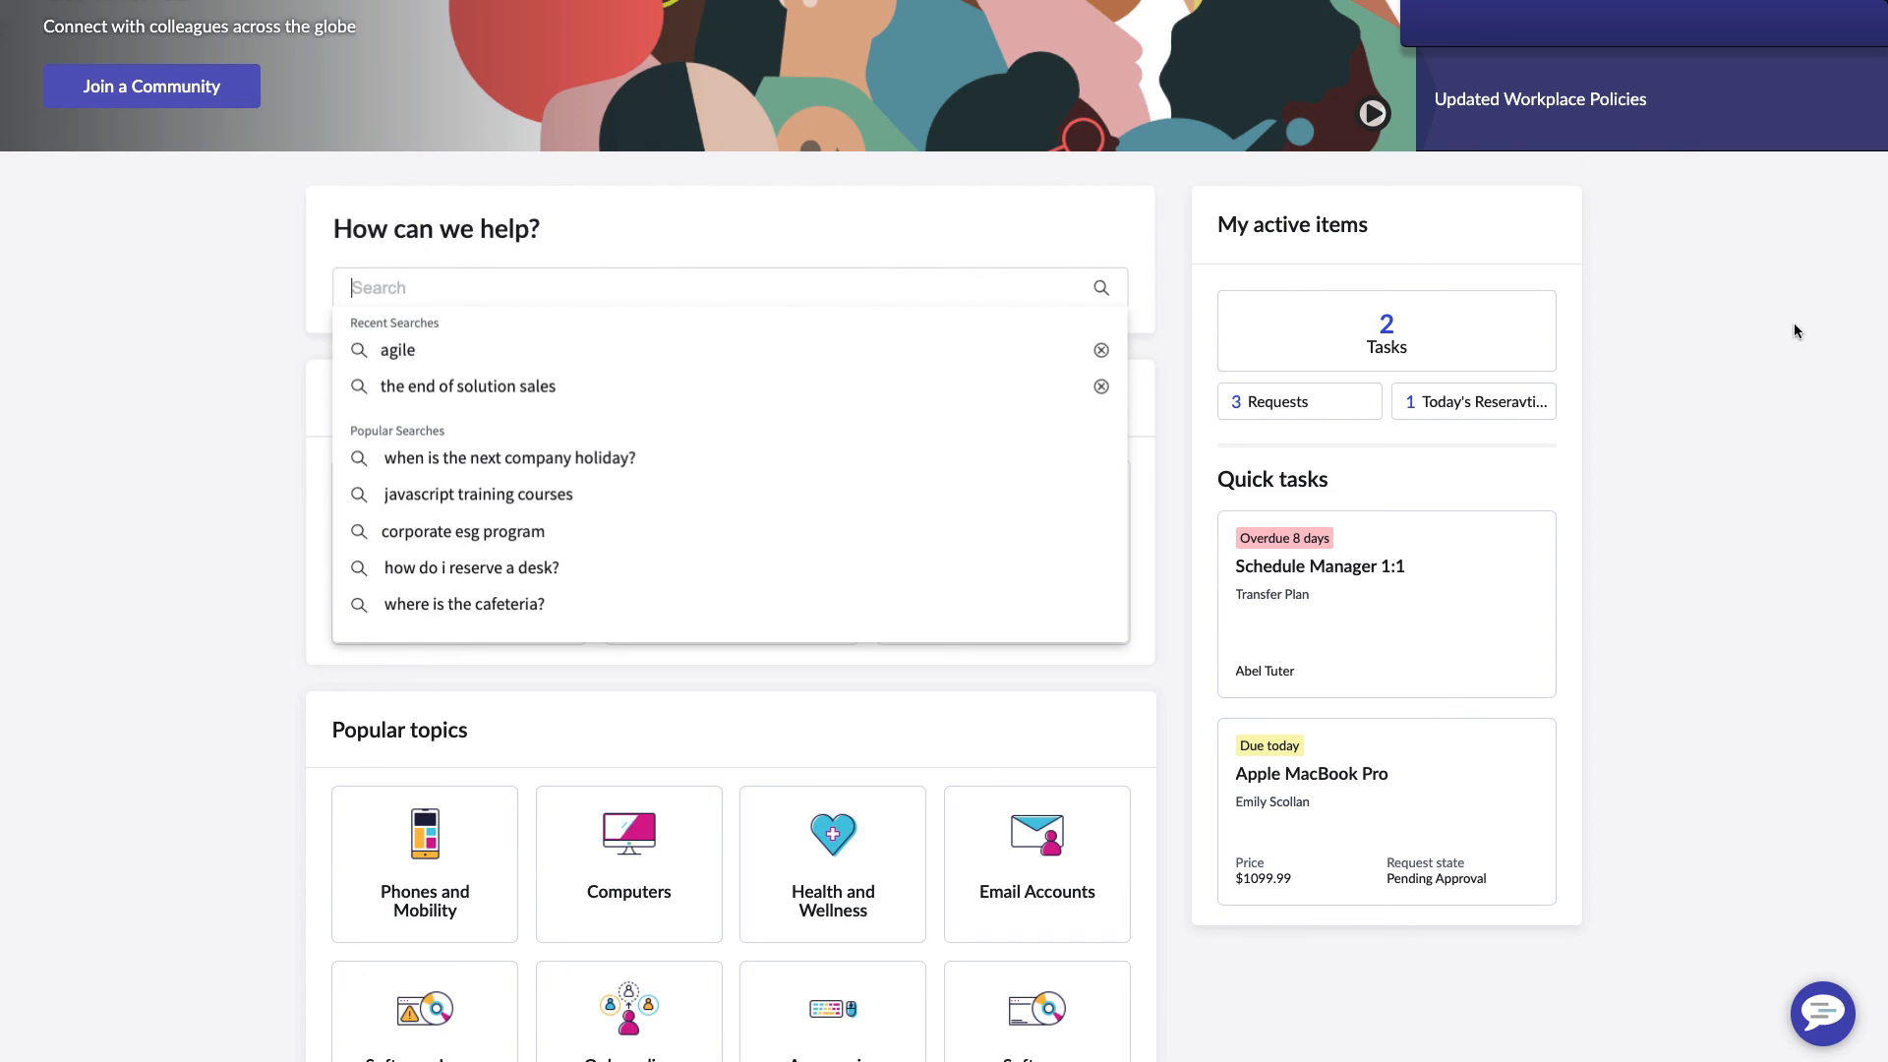